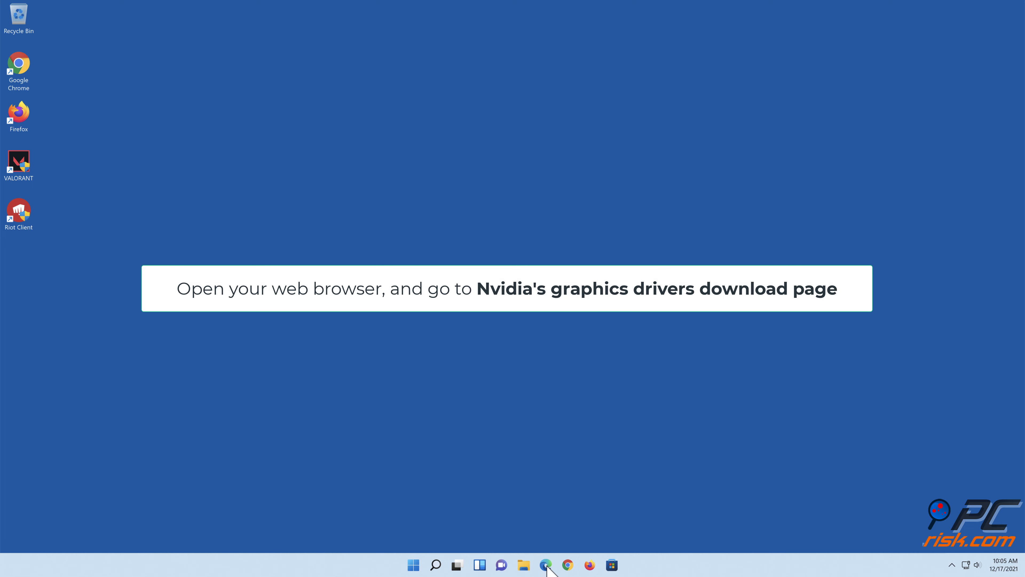
# - Load nvidia.com/Download/index.aspx?lang=en-us in Microsoft Edge
pyautogui.click(545, 564)
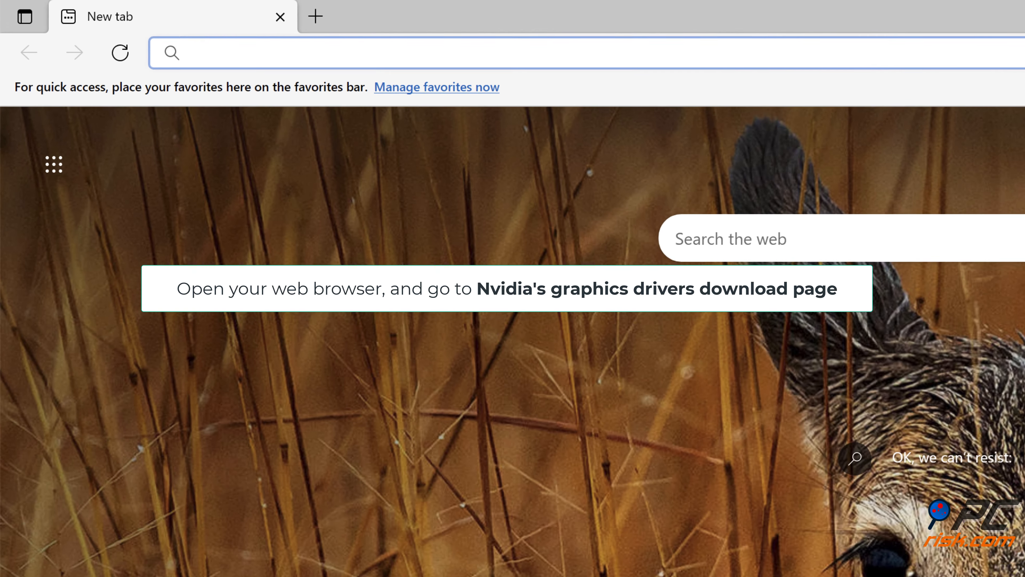
pyautogui.write('https://www.nvidia.com/Download/index.aspx?lang=en-us')
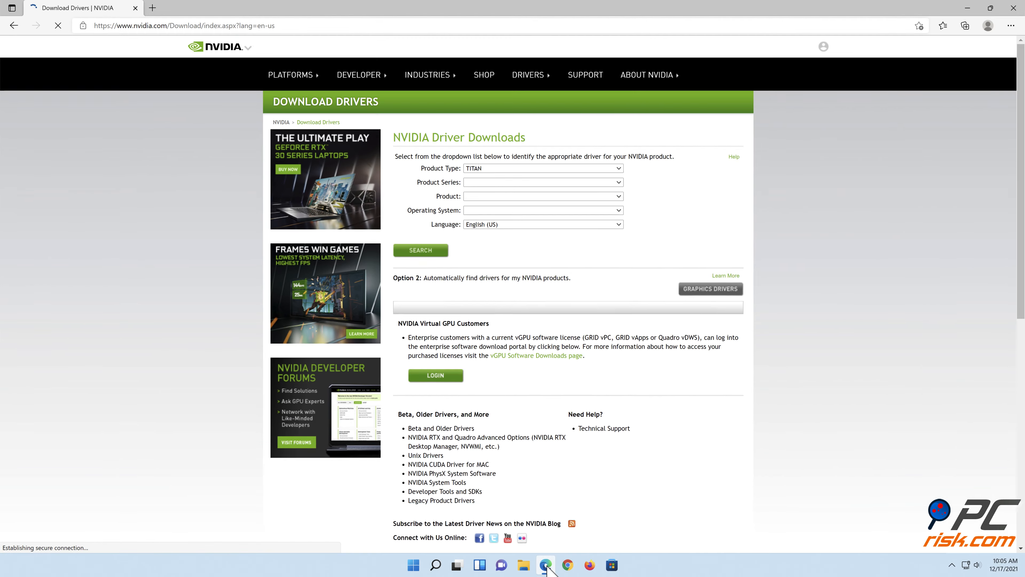
# - Search drivers for GeForce, RTX 30 Series, RTX 3080 on Windows 11
pyautogui.click(543, 168)
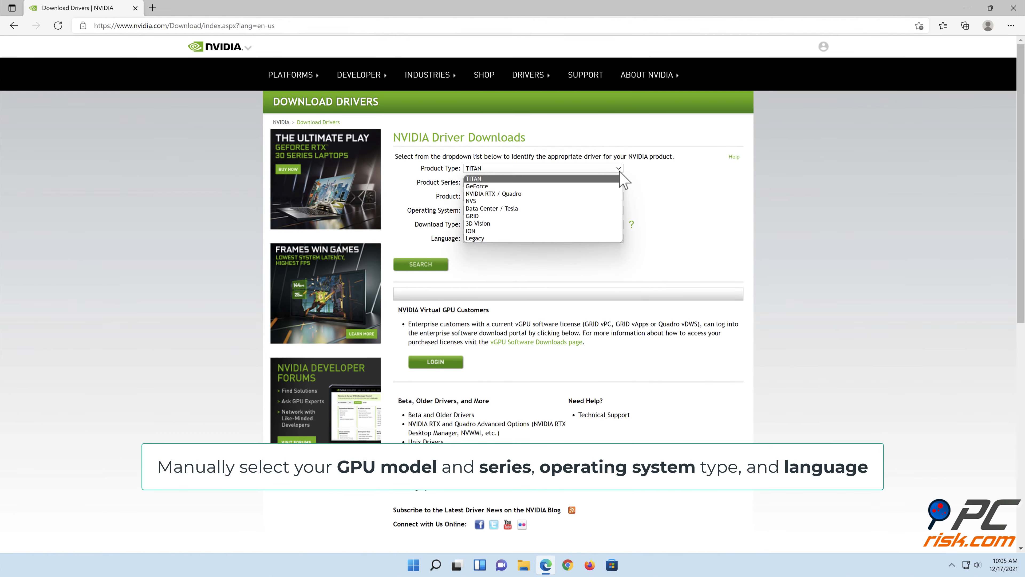
pyautogui.moveTo(573, 201)
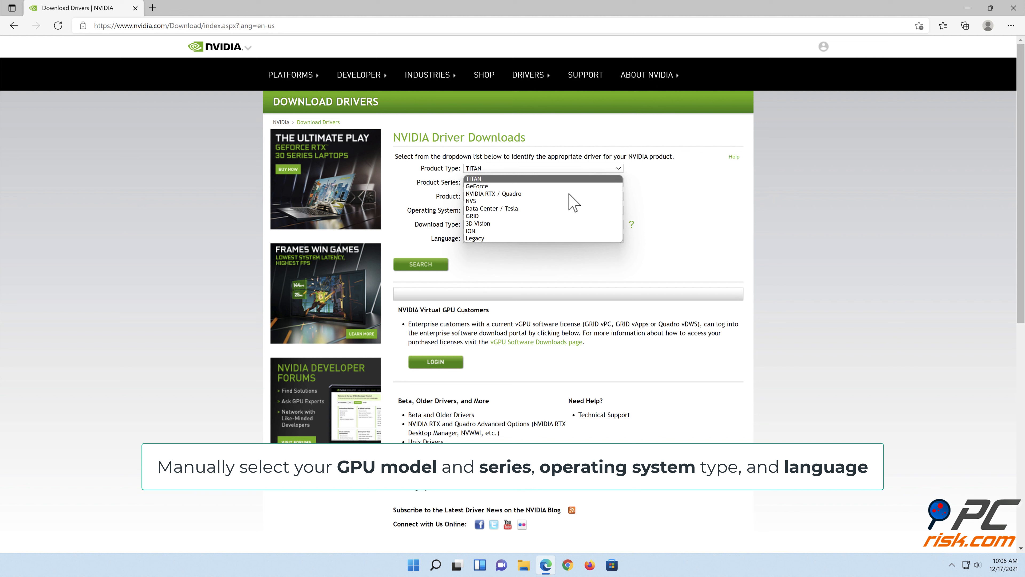
pyautogui.click(475, 186)
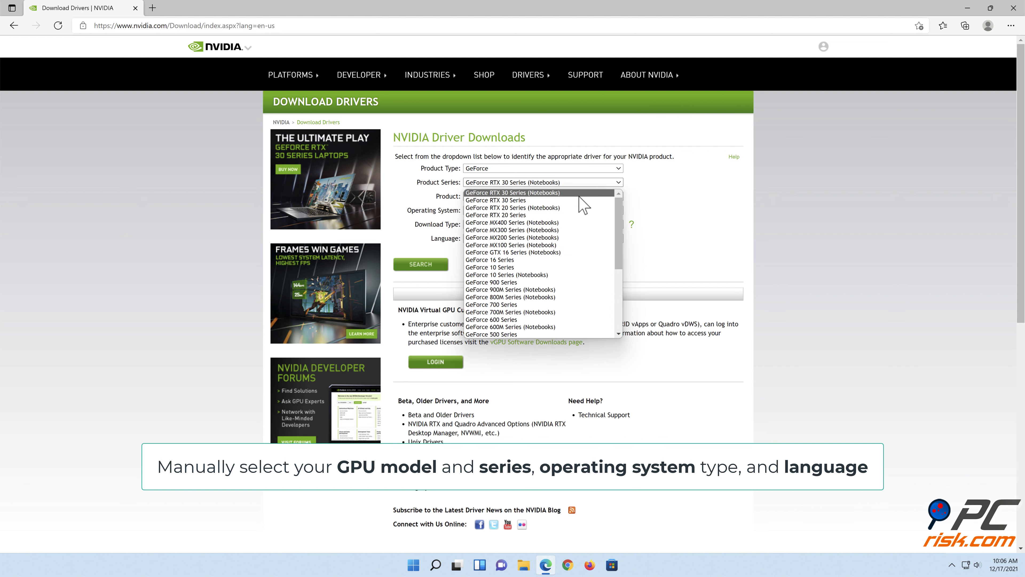
pyautogui.click(495, 201)
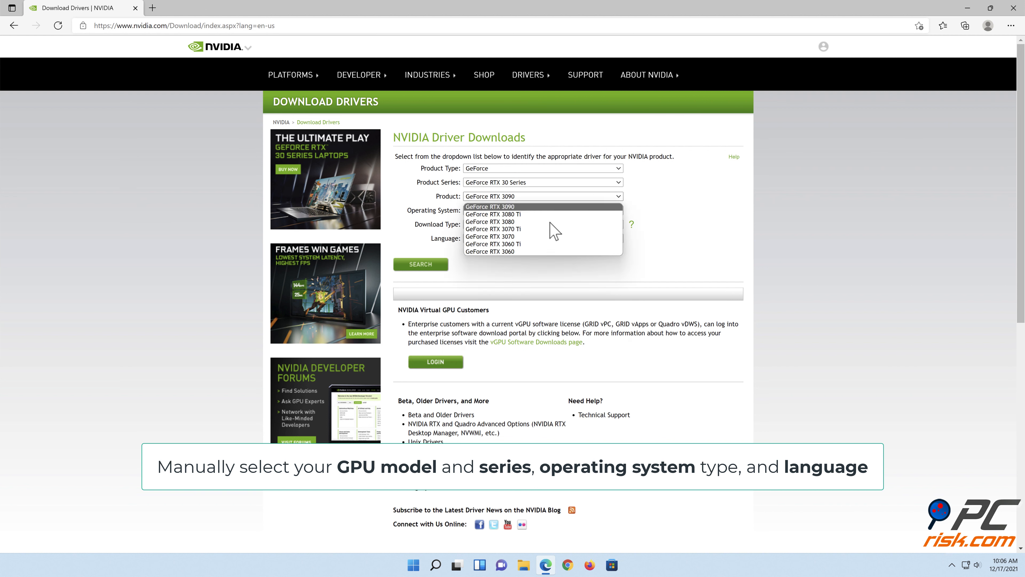
pyautogui.click(494, 213)
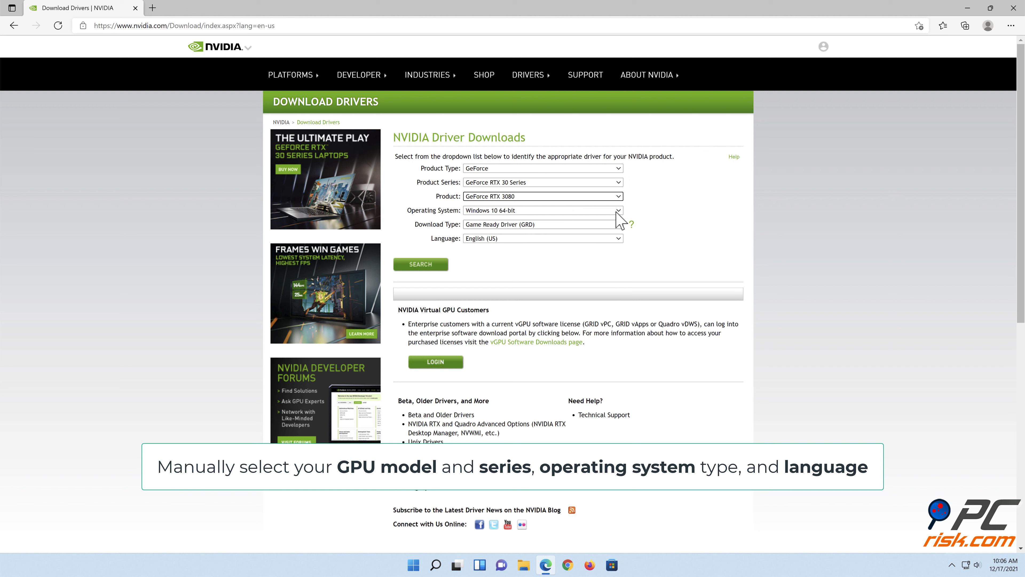
pyautogui.click(542, 209)
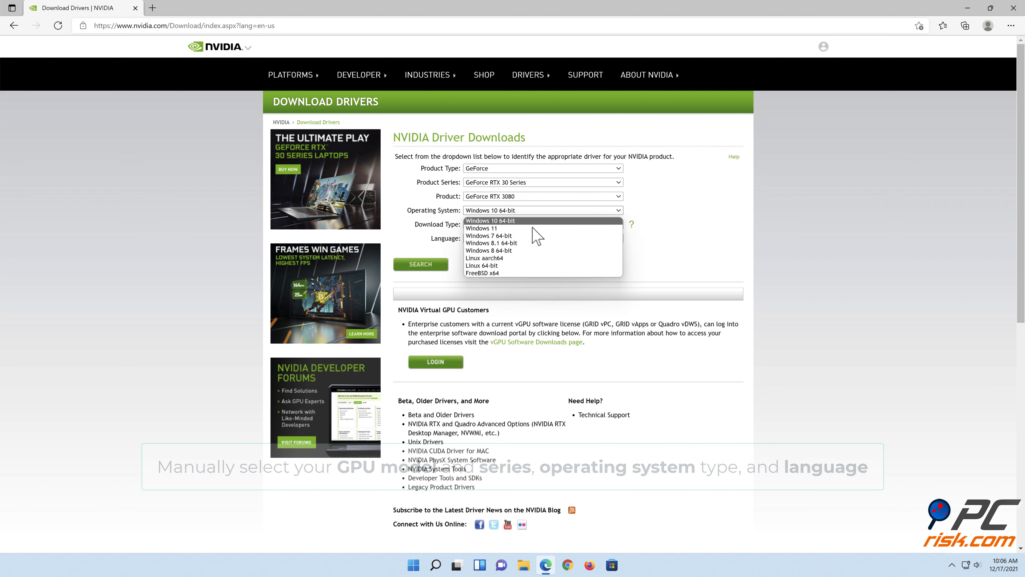
pyautogui.click(497, 228)
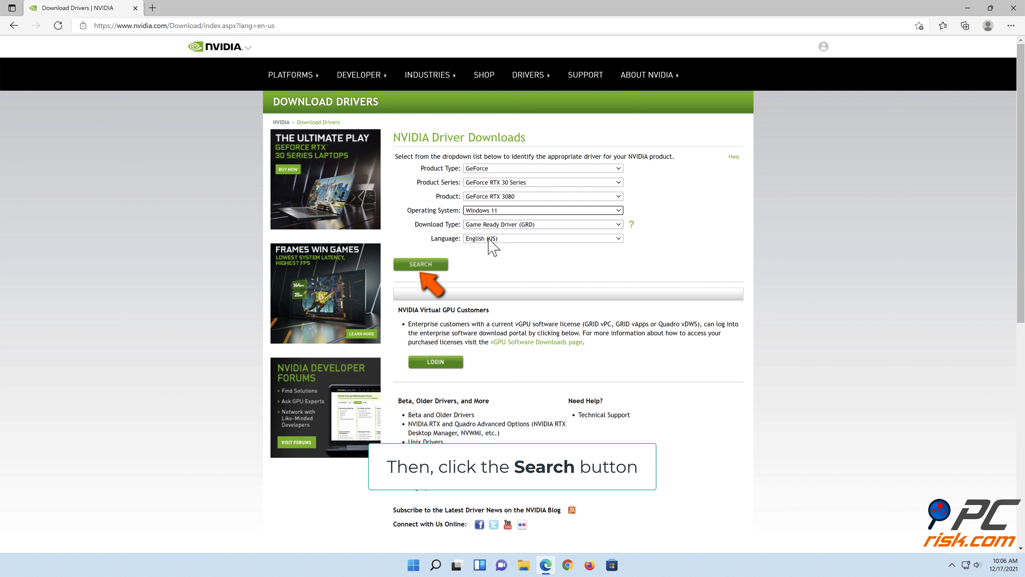
pyautogui.click(420, 264)
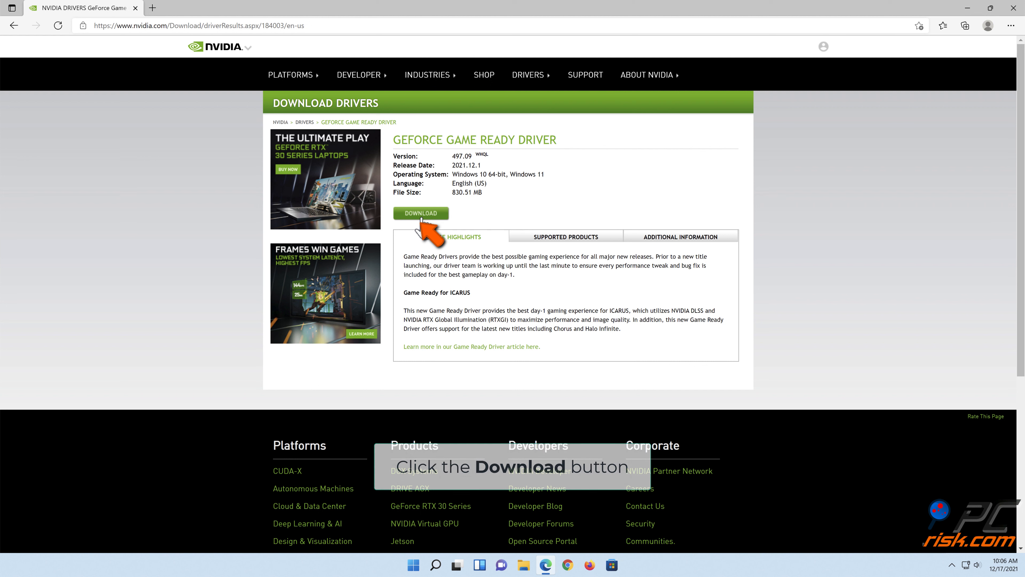
# - Start the 497.09 Game Ready driver download and confirm it
pyautogui.click(420, 212)
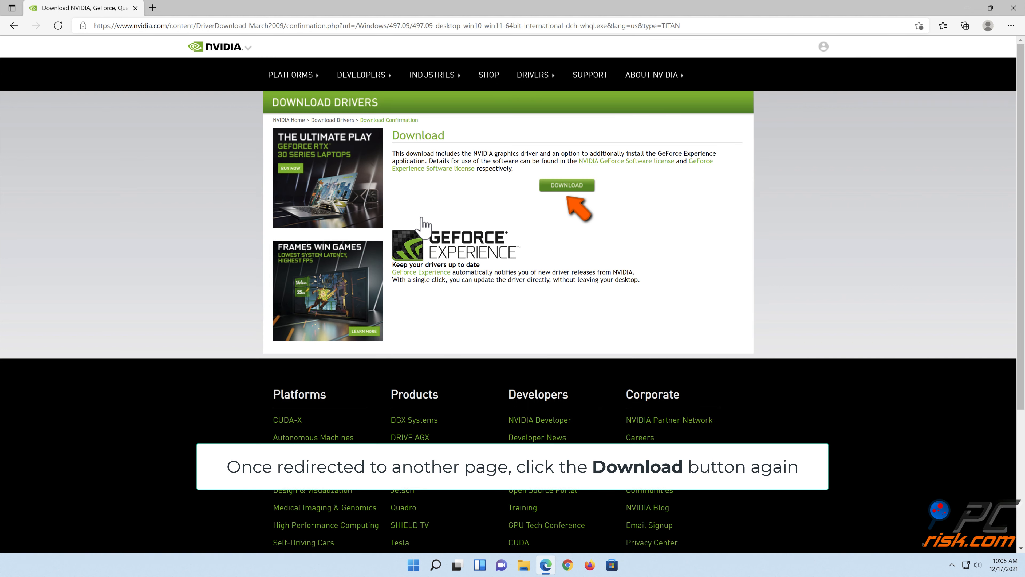
pyautogui.moveTo(596, 212)
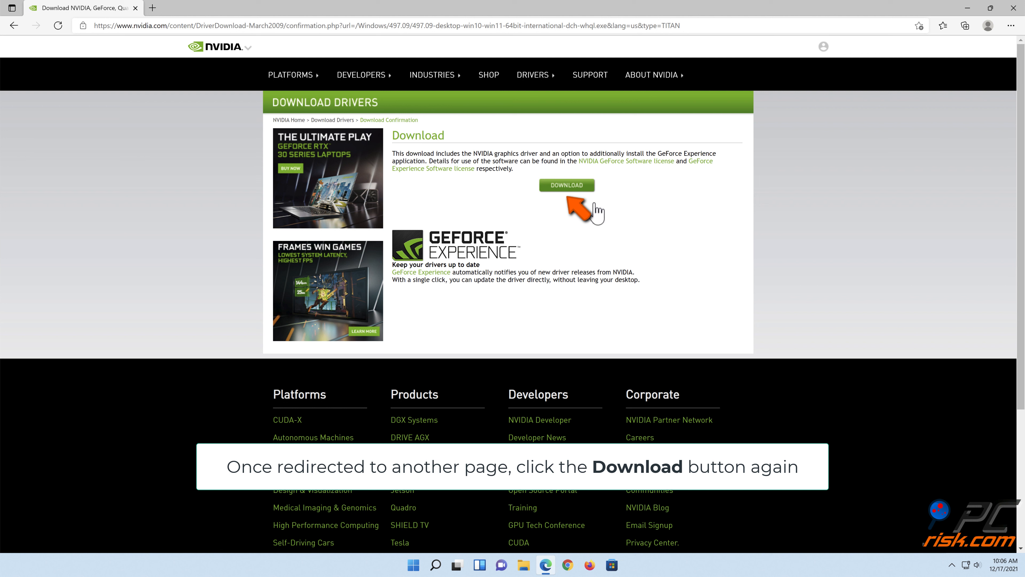
pyautogui.click(565, 185)
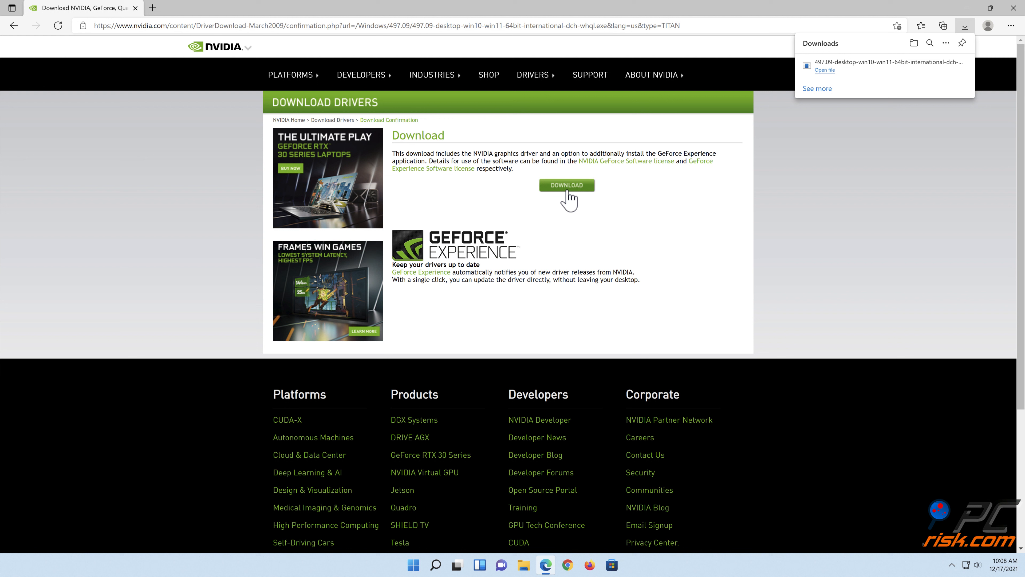
pyautogui.moveTo(858, 105)
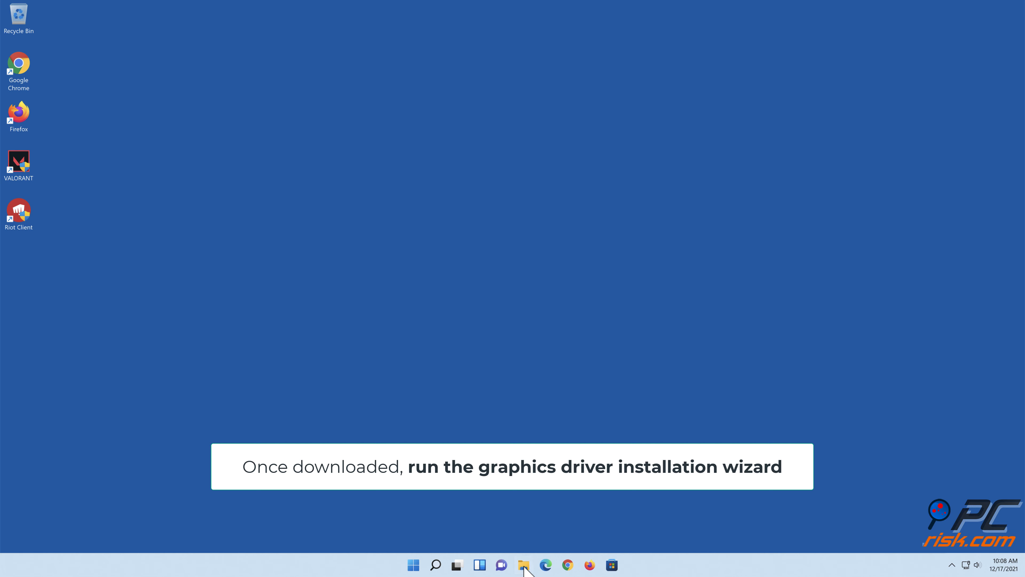
# - Run the downloaded 497.09 driver installer from the Downloads folder
pyautogui.click(524, 565)
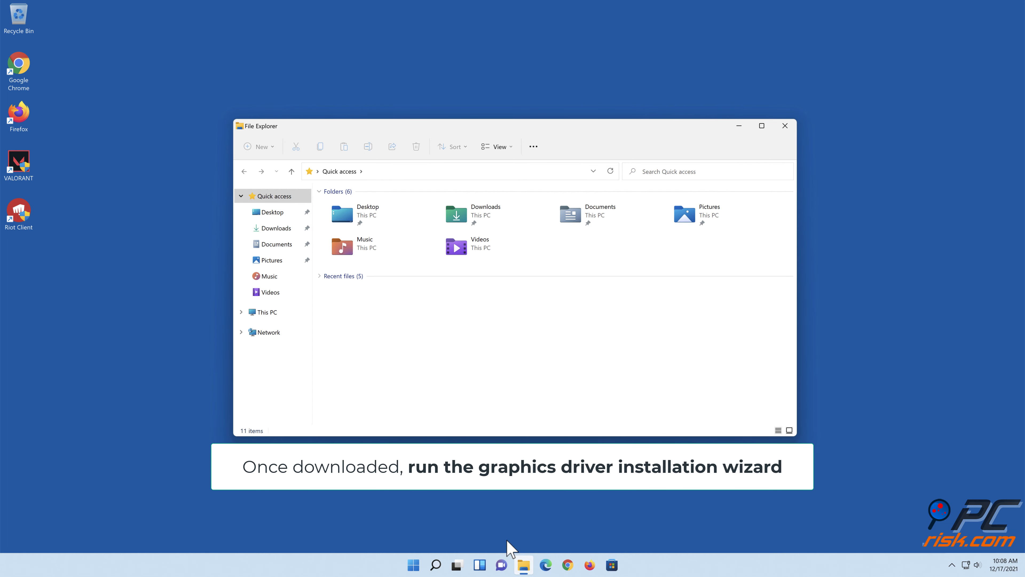
pyautogui.click(275, 228)
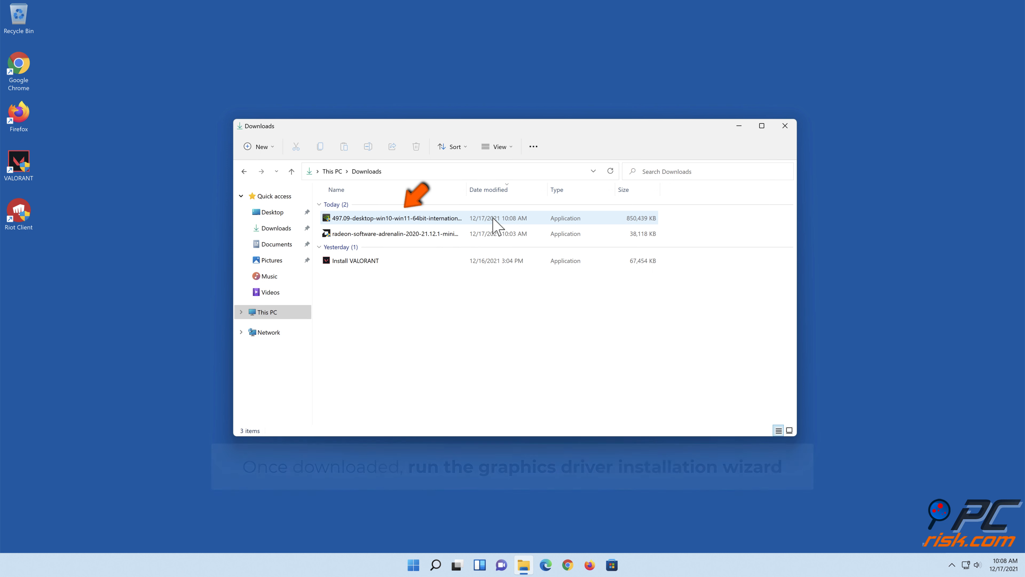
pyautogui.click(784, 125)
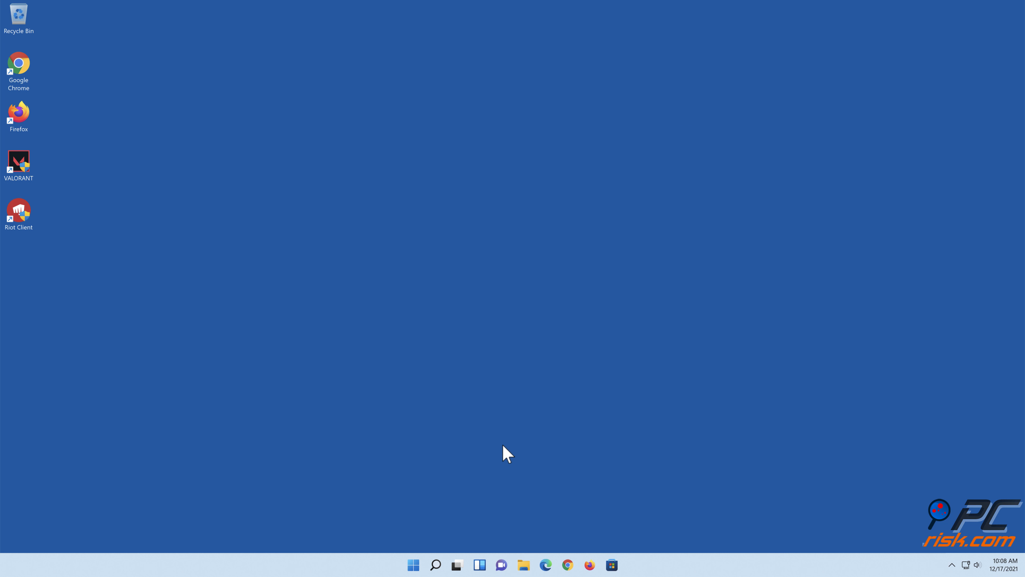
pyautogui.moveTo(501, 464)
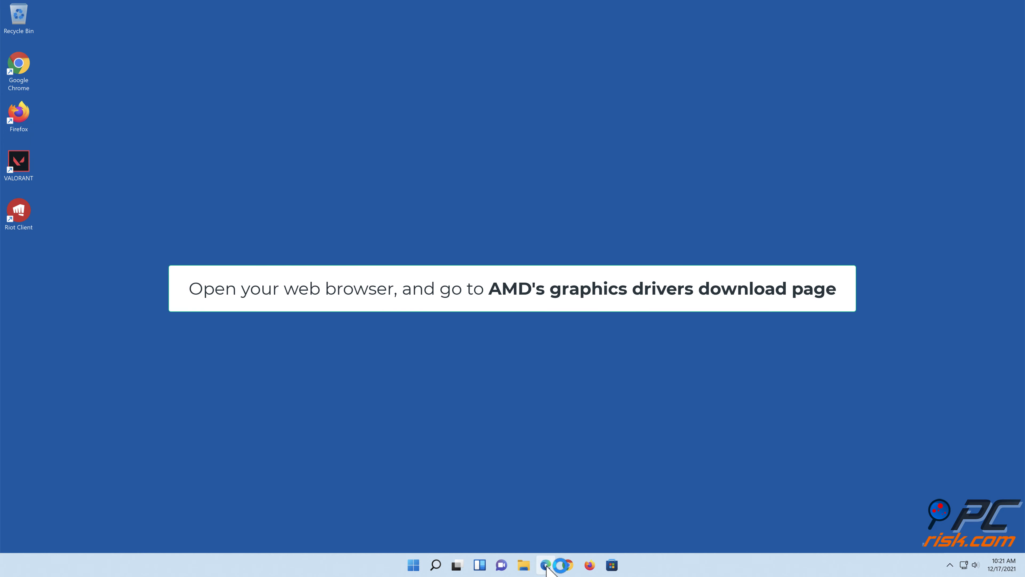
# - Load amd.com/en/support in Microsoft Edge
pyautogui.click(558, 564)
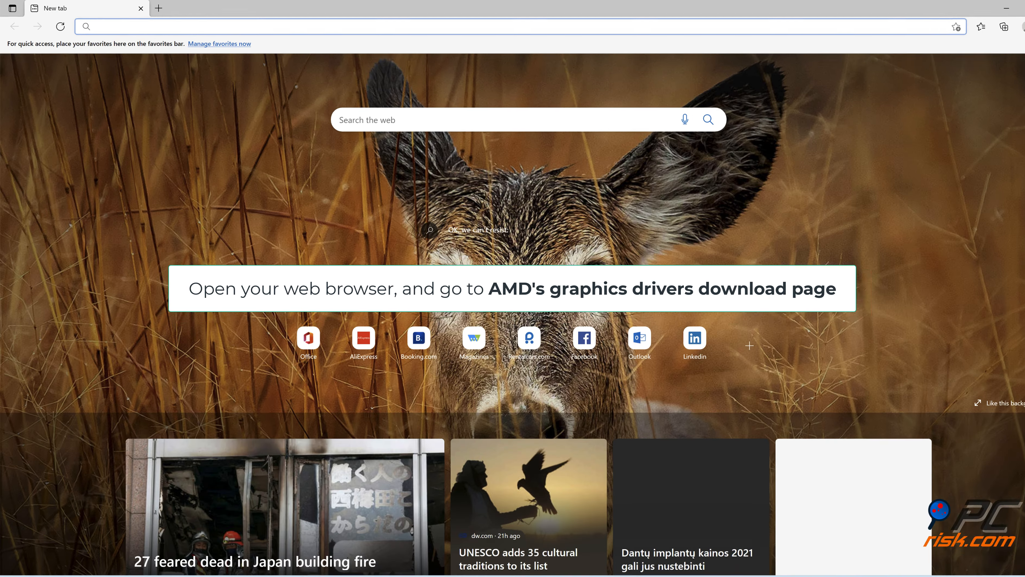
pyautogui.write('https://www.amd.com/en/support')
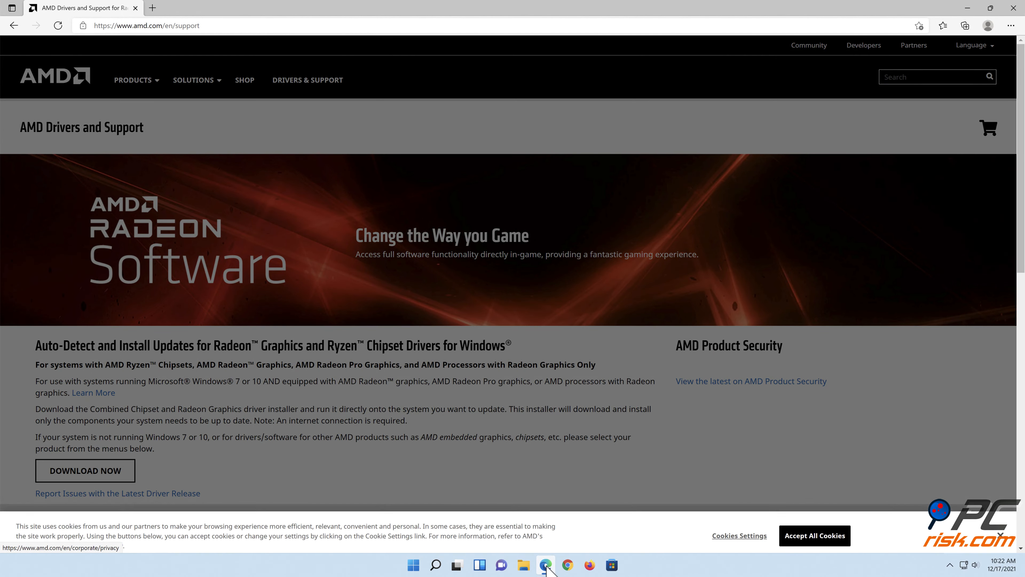
# - Accept cookies and submit Graphics > Radeon 6000 Series > 6800 Series > RX 6800
pyautogui.click(813, 535)
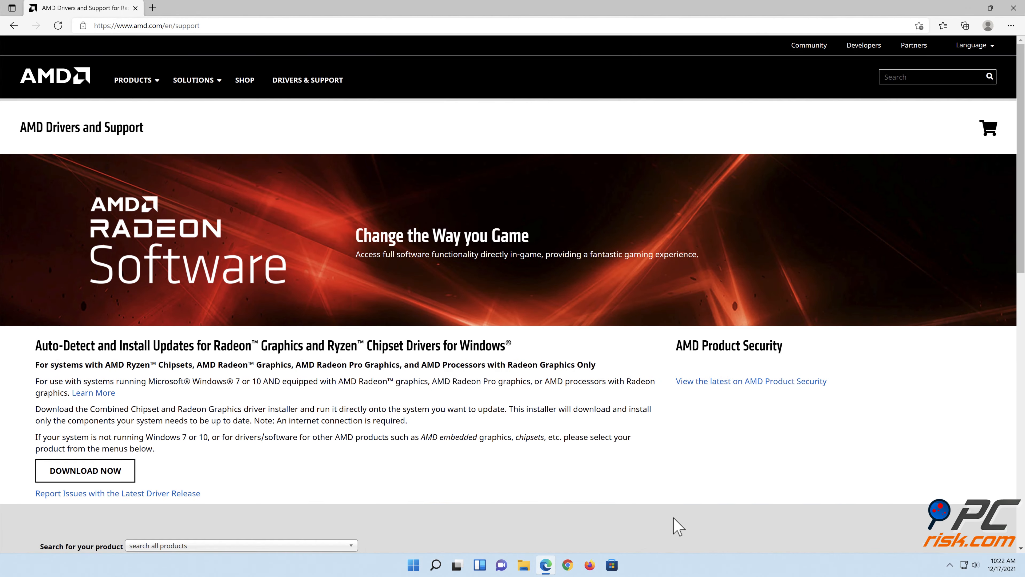
pyautogui.scroll(-3)
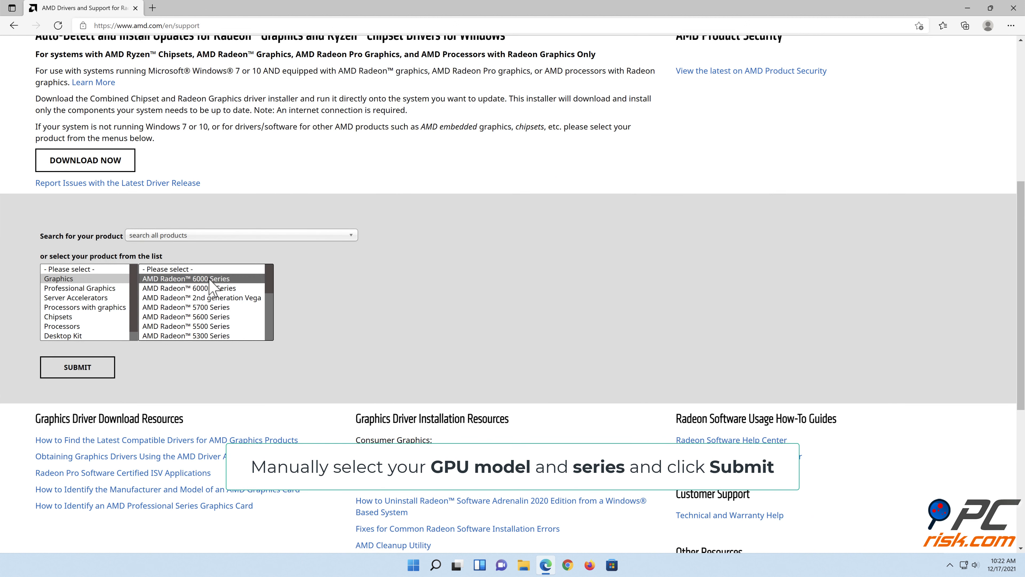
pyautogui.click(186, 278)
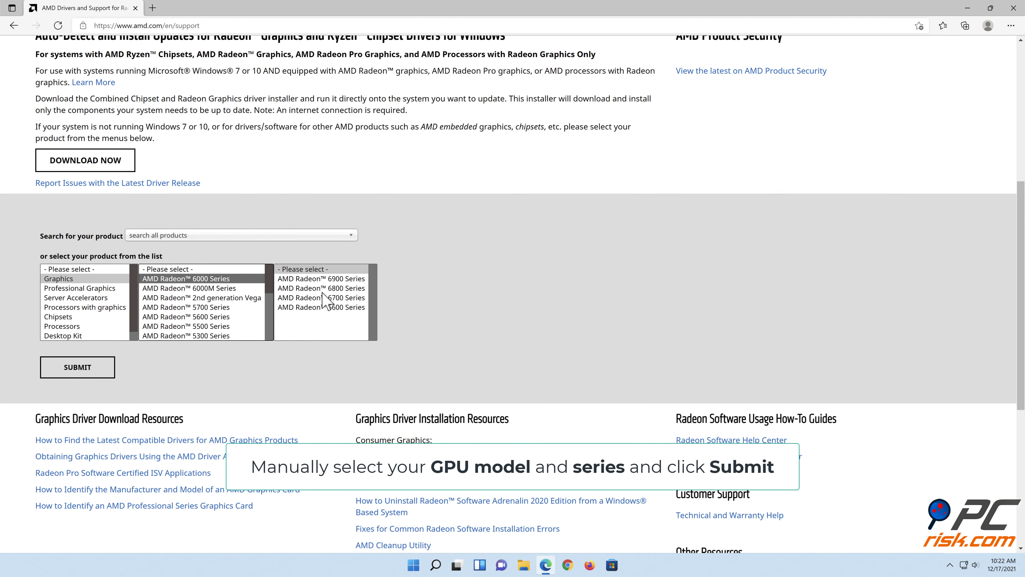
pyautogui.click(321, 288)
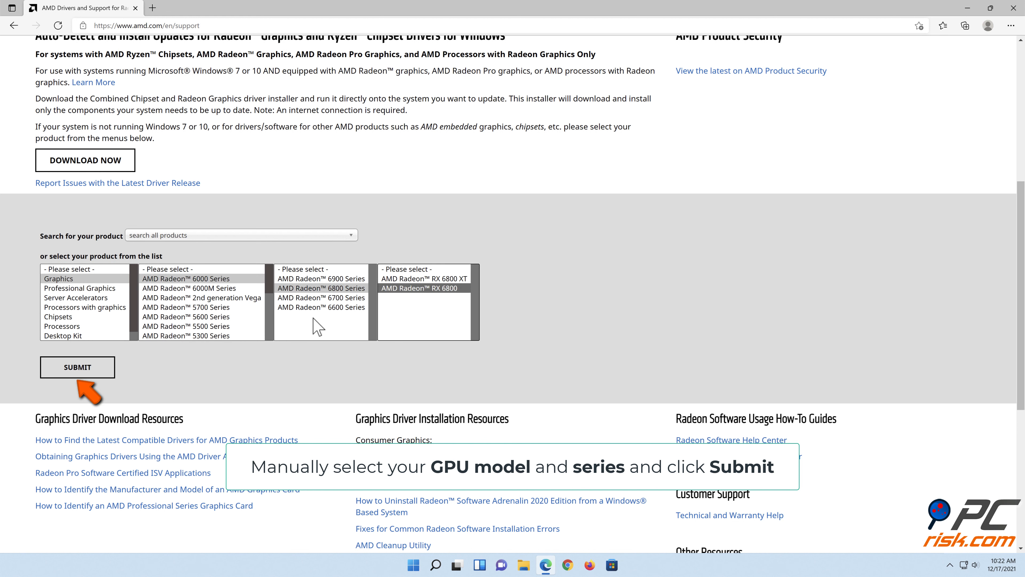
pyautogui.click(77, 367)
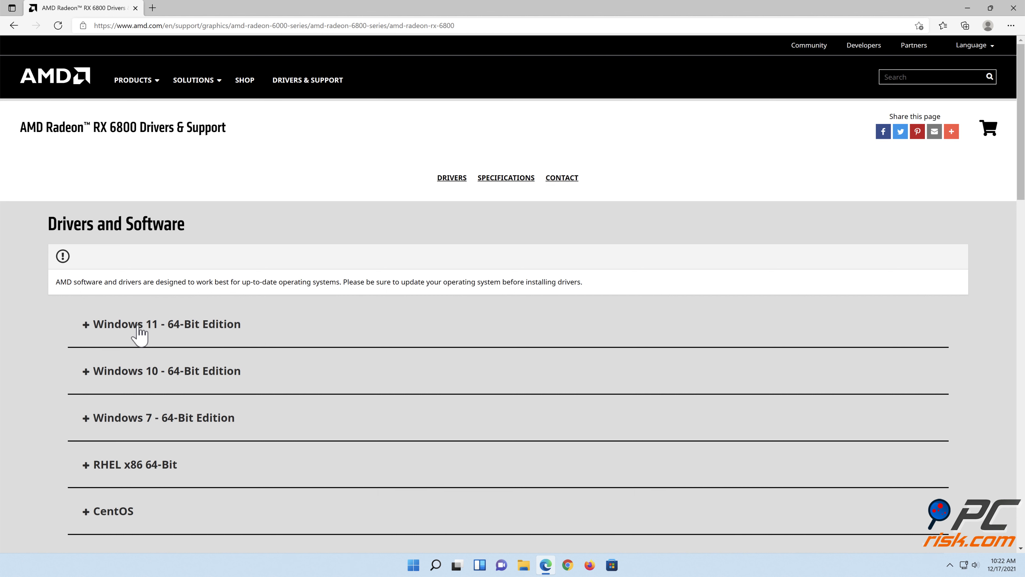
# - Download Adrenalin 21.12.1 Optional under Windows 11 64-Bit Edition
pyautogui.click(162, 324)
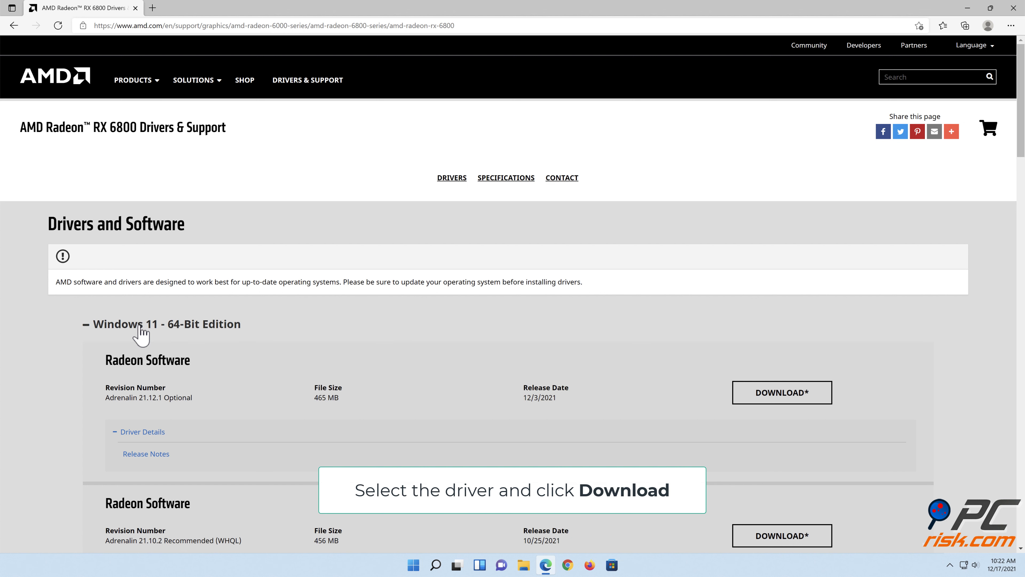
pyautogui.scroll(-3)
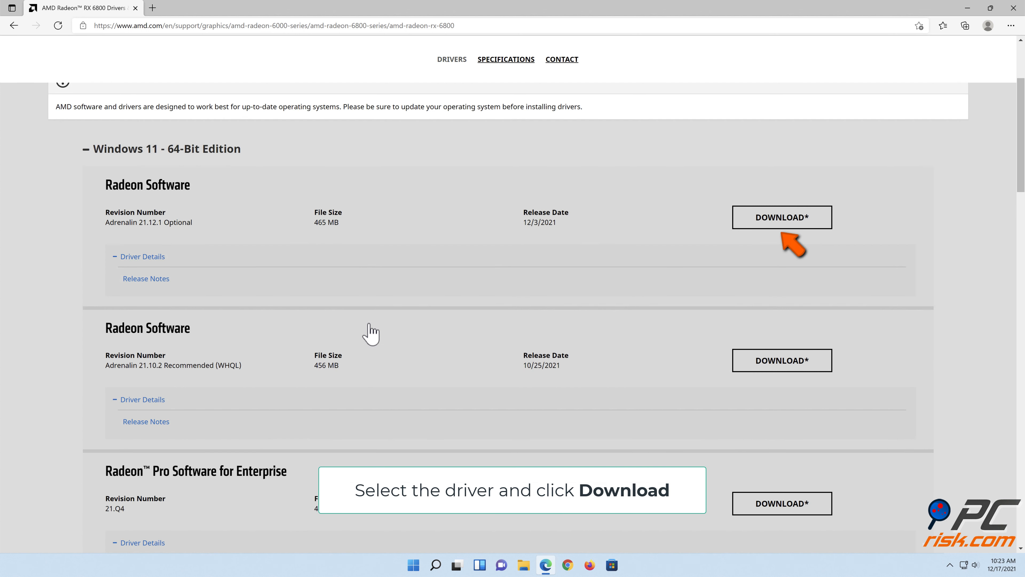
pyautogui.click(781, 218)
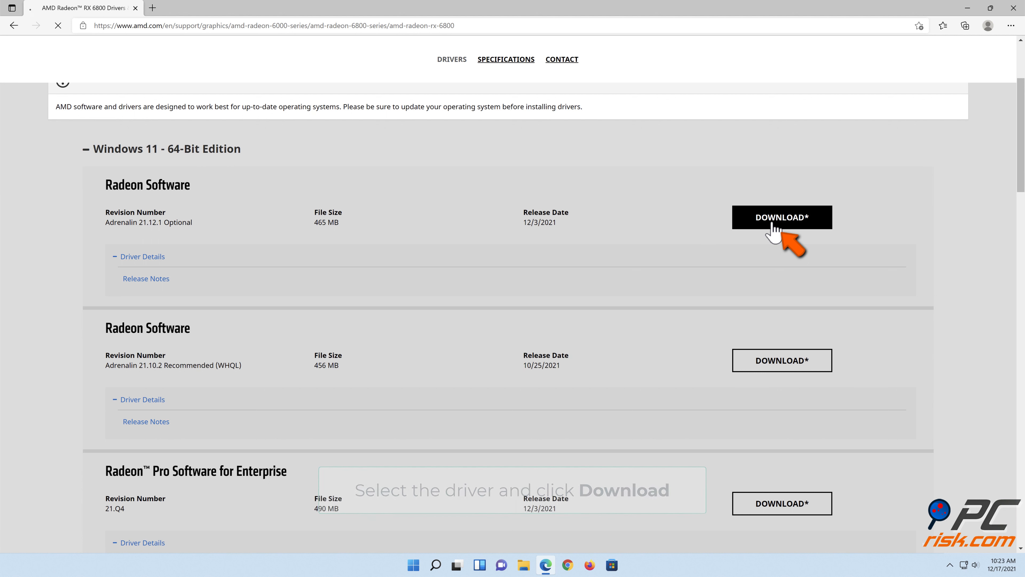
pyautogui.click(781, 217)
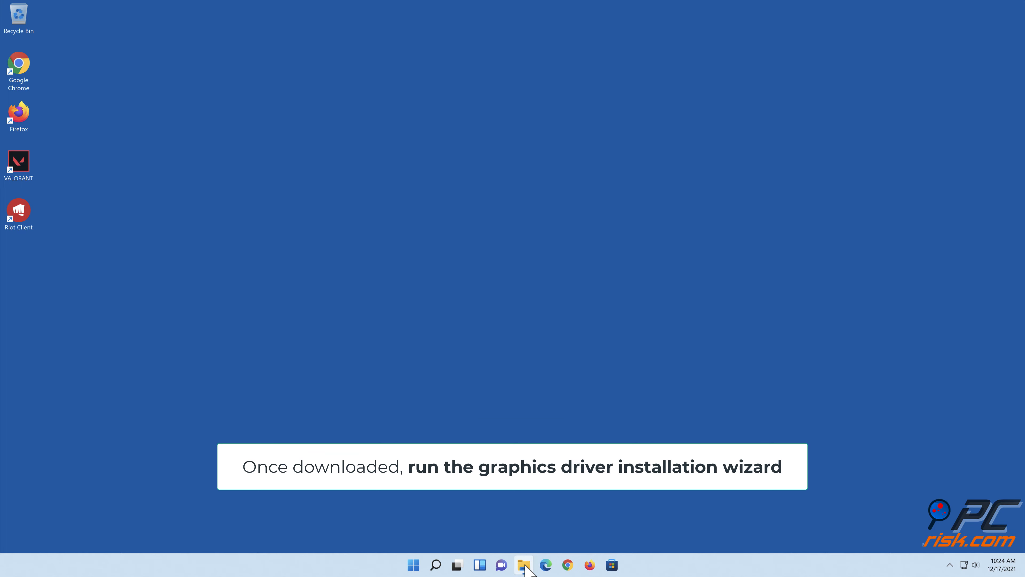
pyautogui.click(524, 564)
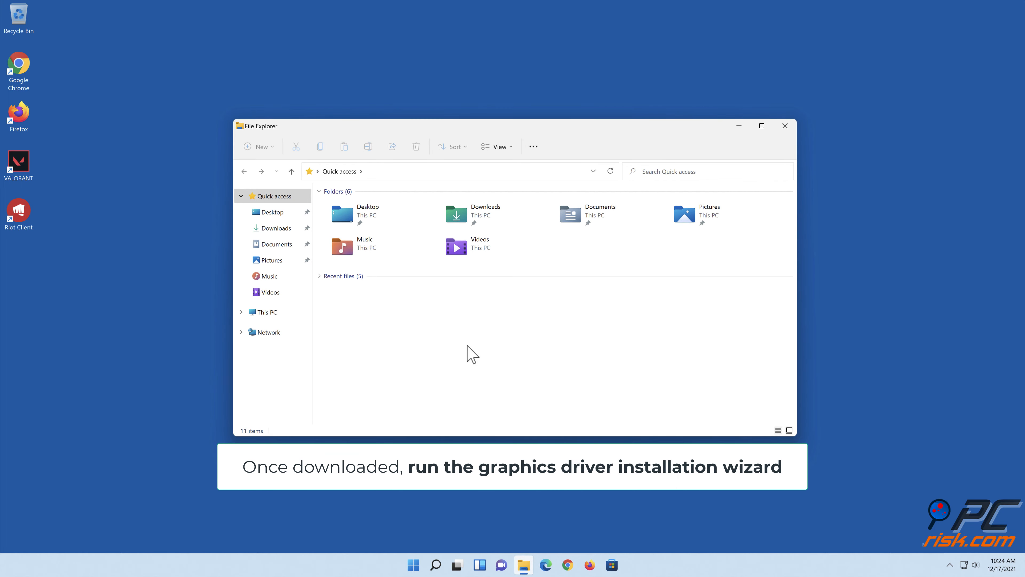
pyautogui.click(275, 227)
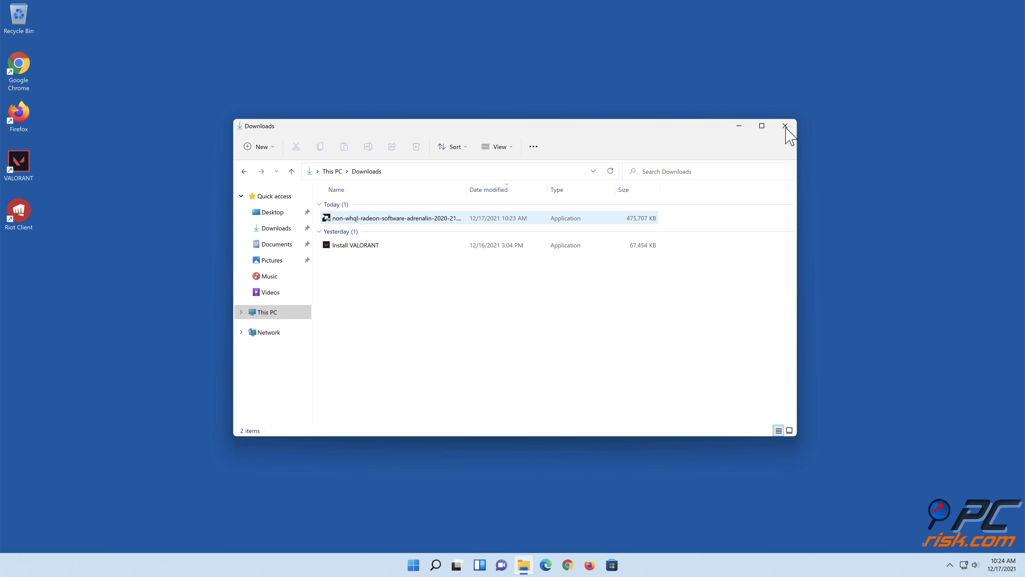
pyautogui.click(785, 125)
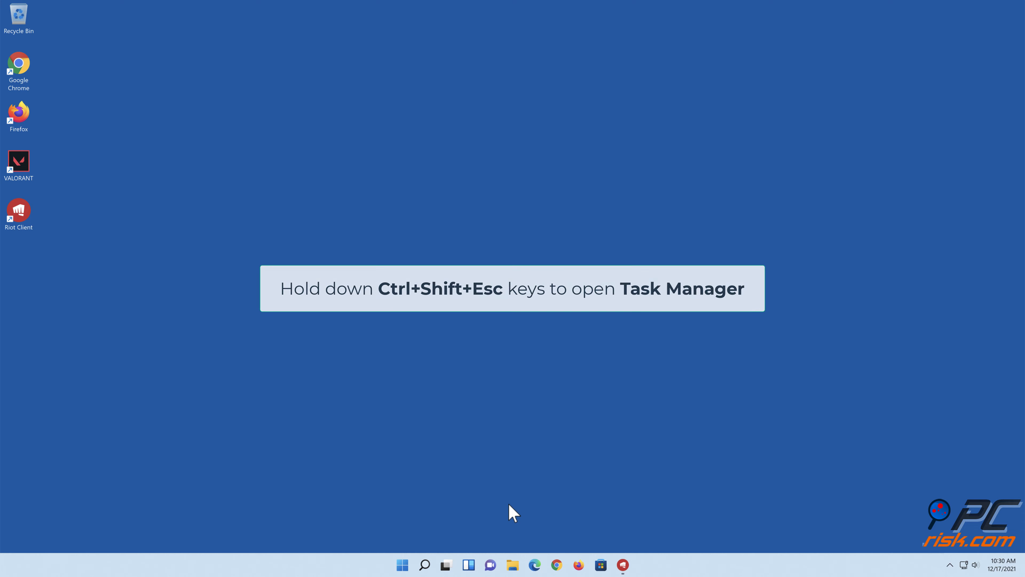
# - Bring up Task Manager via Ctrl+Shift+Esc and locate RiotClientUx, Riot Client and Vanguard processes
pyautogui.press('ctrl+shift+esc')
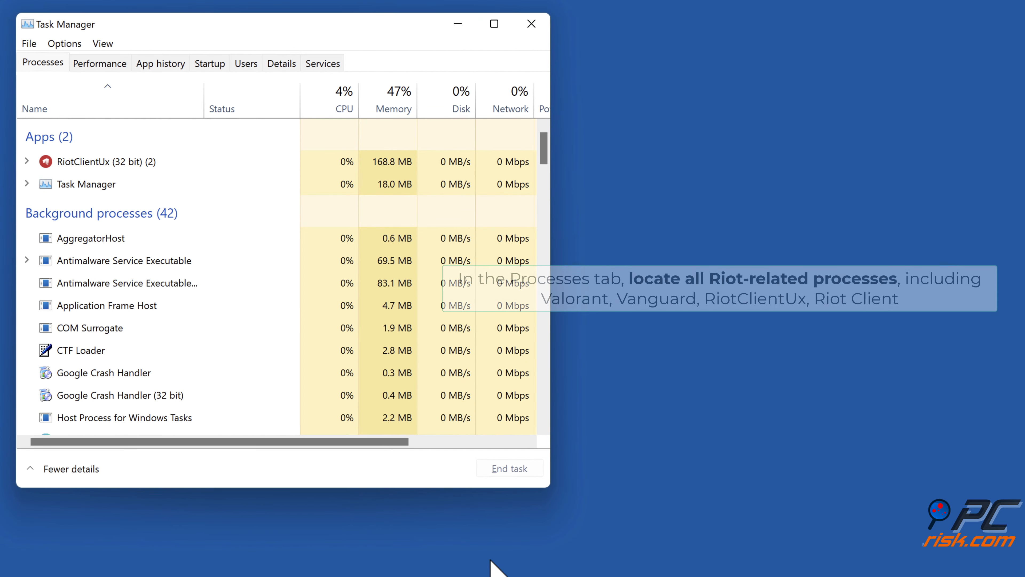
pyautogui.click(105, 161)
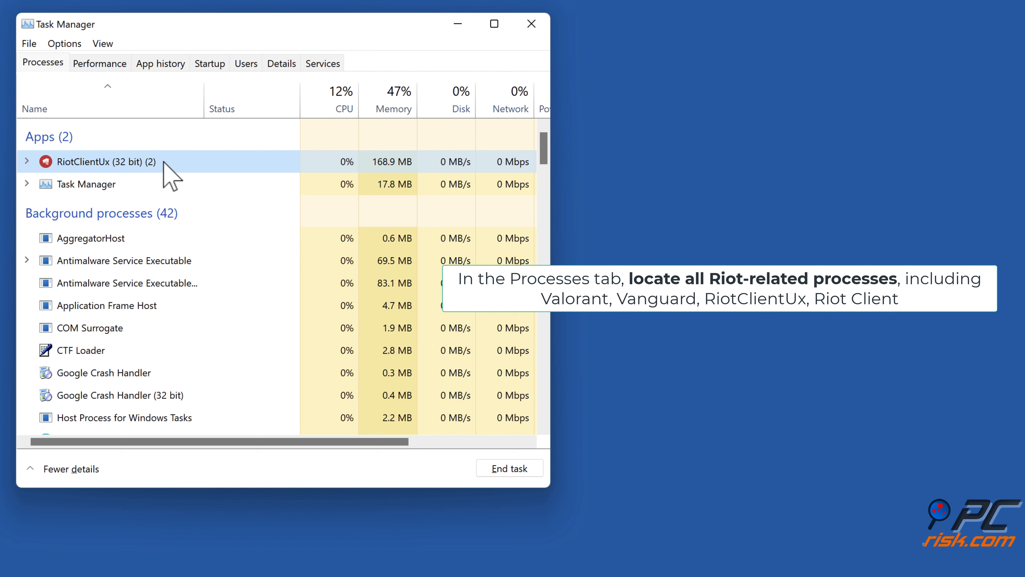
pyautogui.scroll(-3)
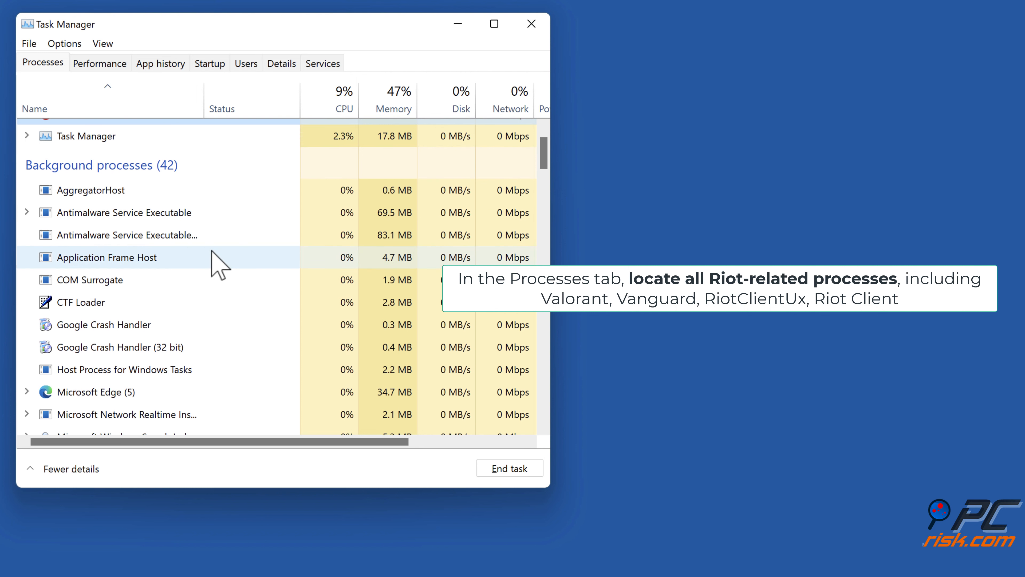
pyautogui.scroll(-3)
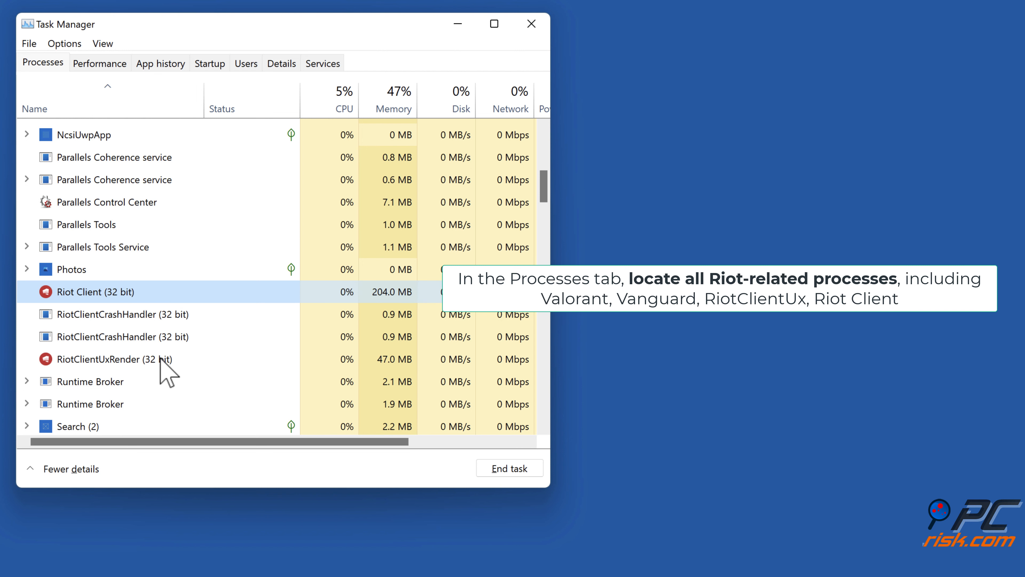
pyautogui.scroll(-3)
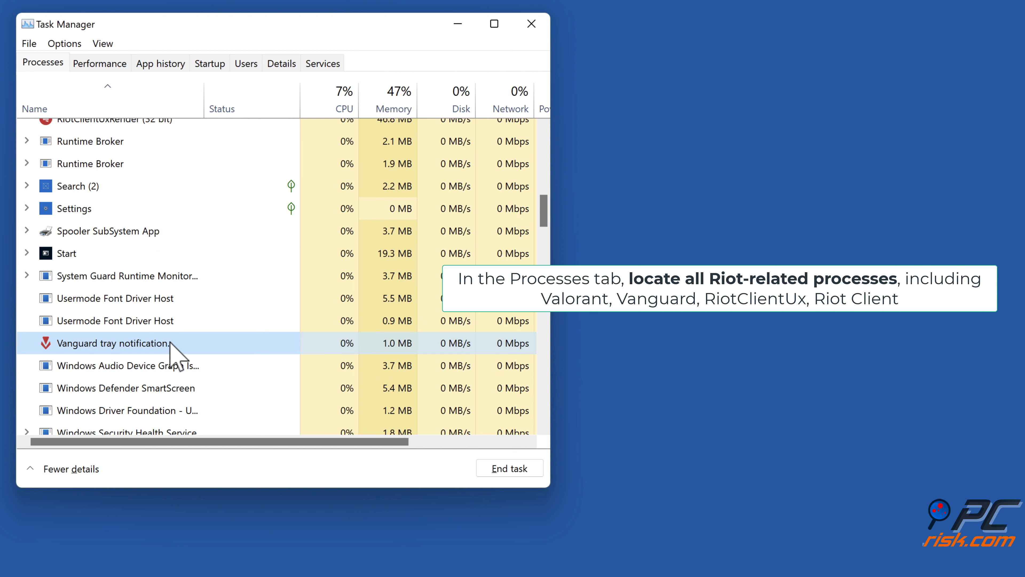
pyautogui.scroll(-3)
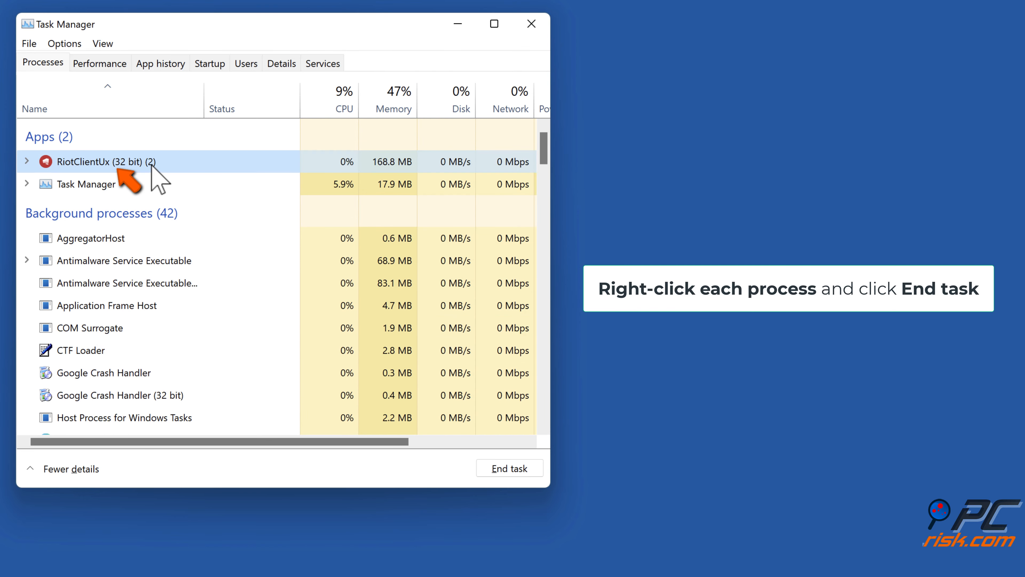
# - End RiotClientUx and the Riot background process, then close Task Manager
pyautogui.rightClick(105, 162)
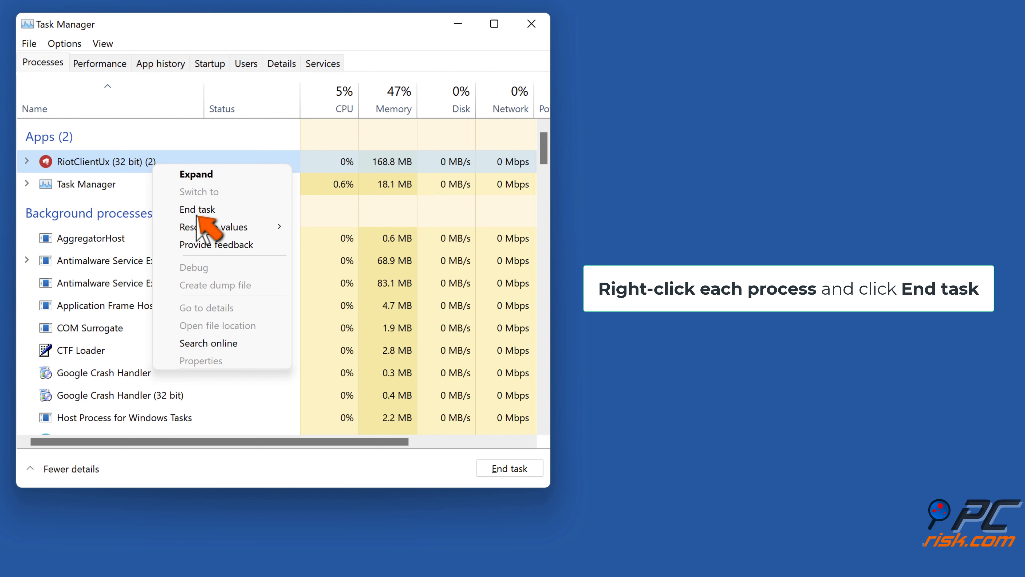
pyautogui.click(197, 209)
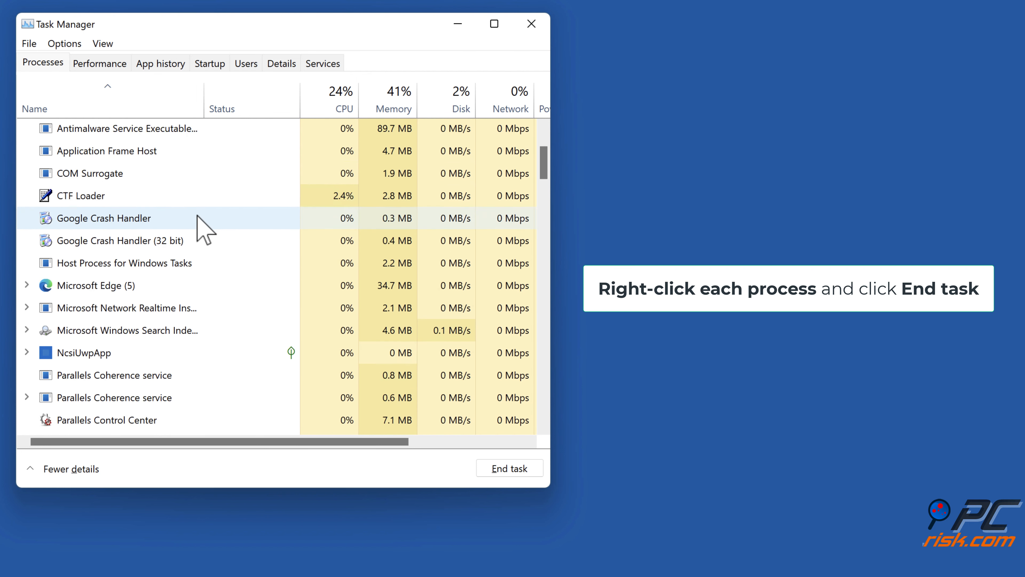
pyautogui.scroll(-3)
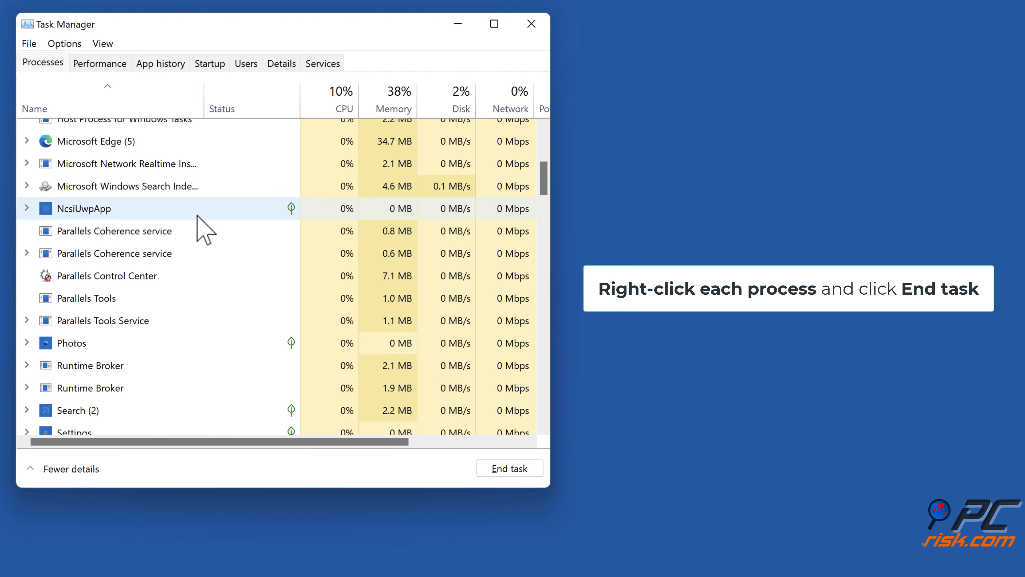
pyautogui.scroll(-3)
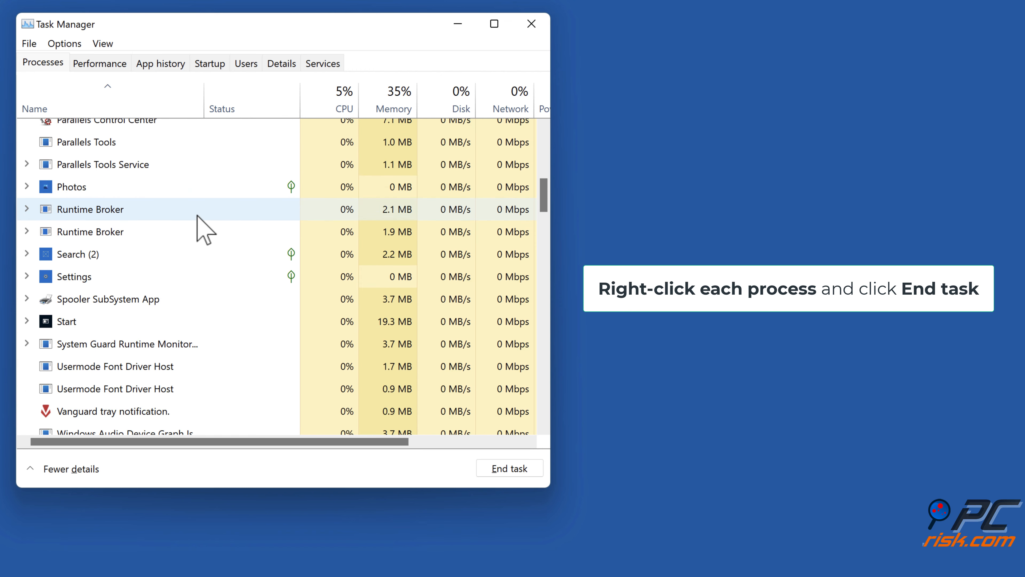
pyautogui.rightClick(111, 363)
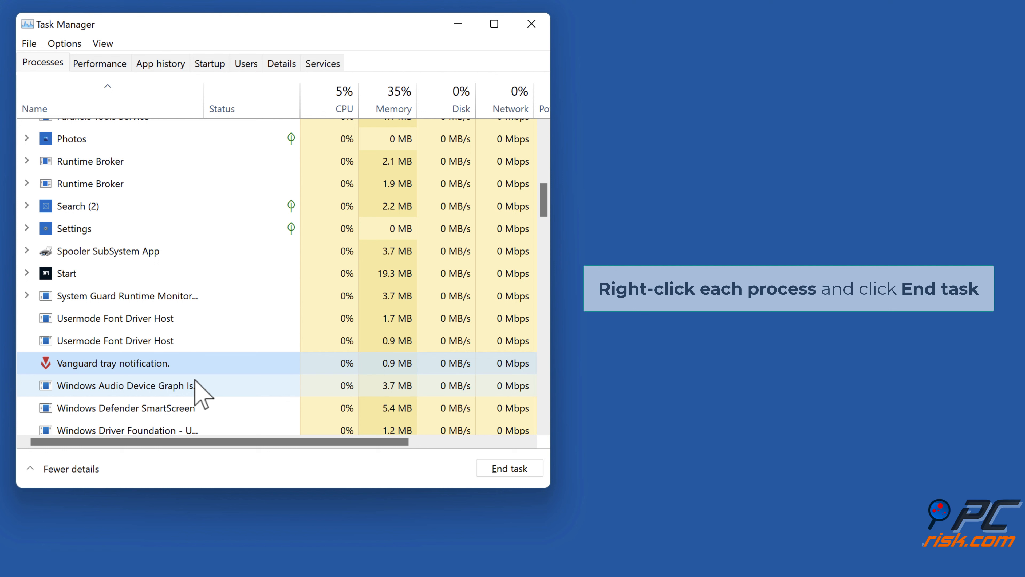
pyautogui.scroll(-3)
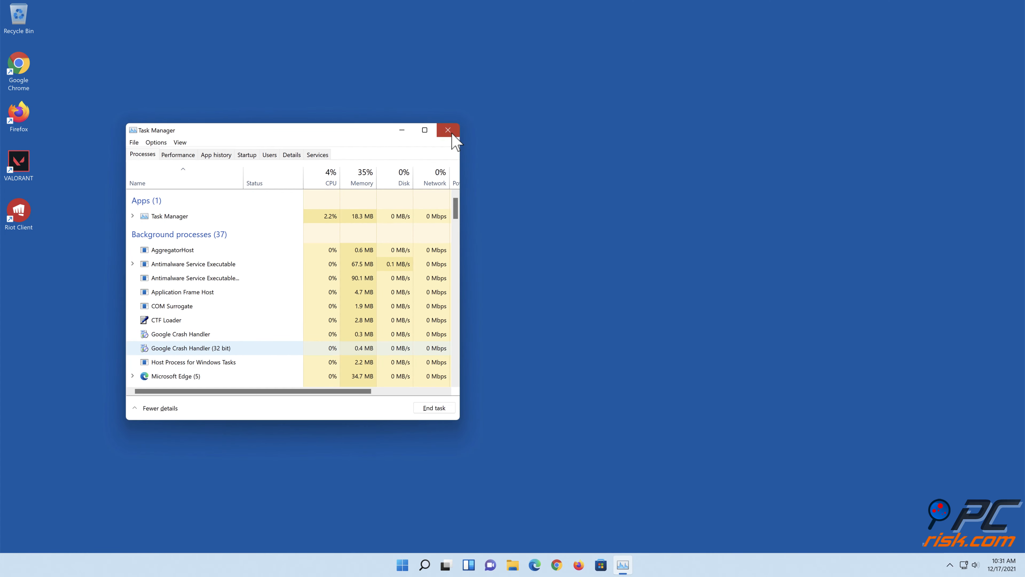
pyautogui.click(447, 129)
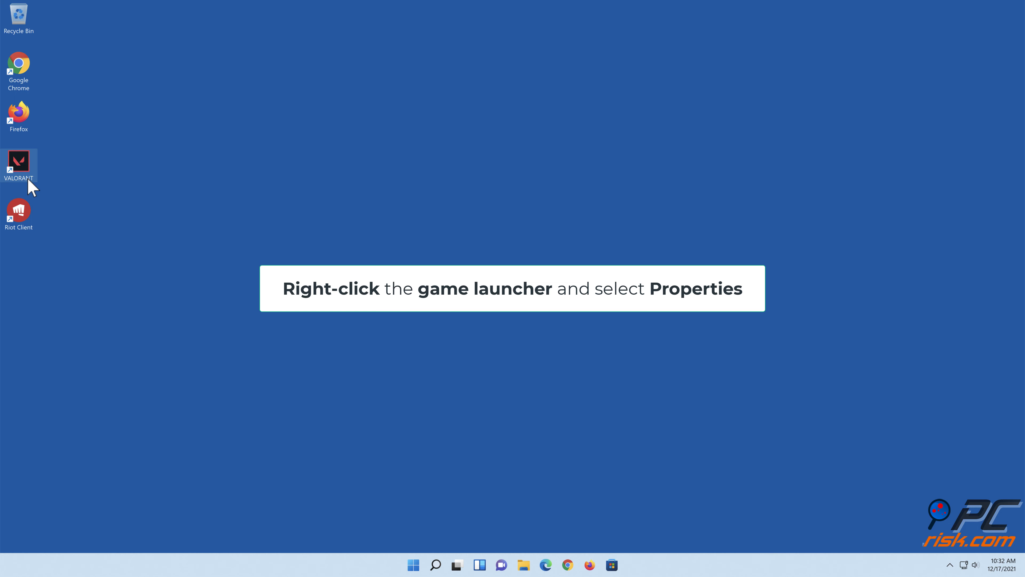
# - Tick Run this program as an administrator in the VALORANT shortcut's Compatibility settings and apply
pyautogui.rightClick(18, 161)
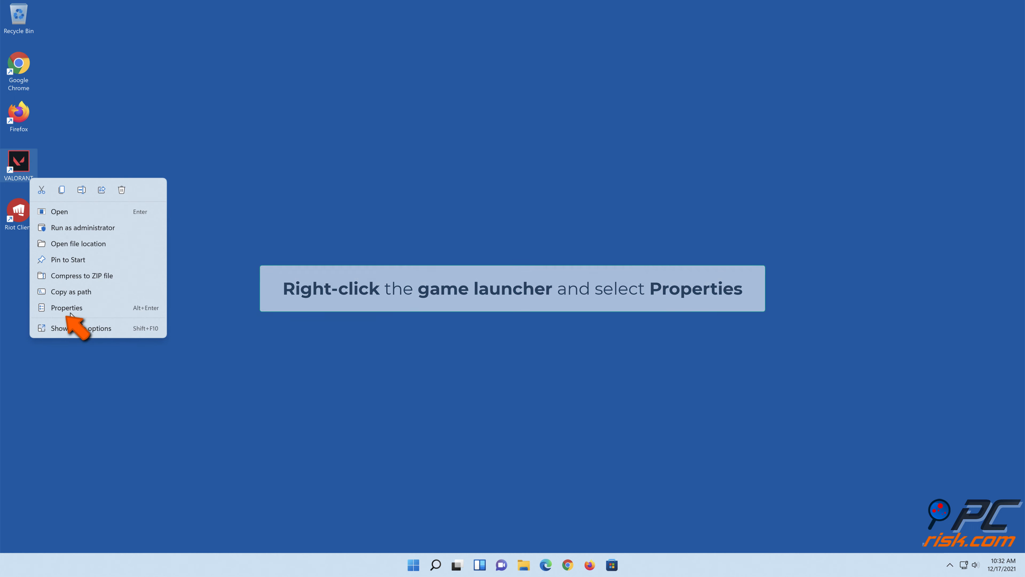
pyautogui.click(65, 308)
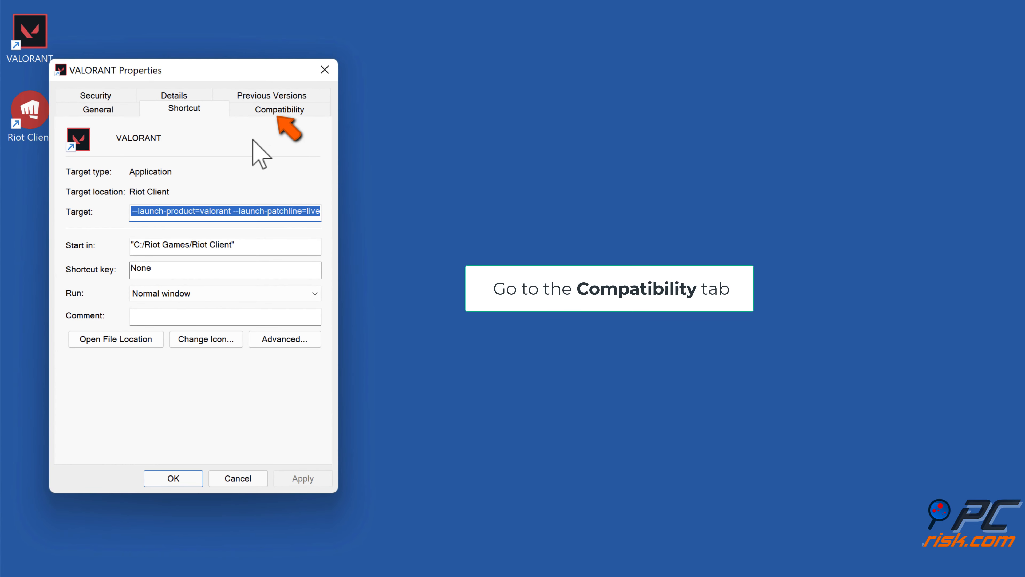
pyautogui.click(279, 108)
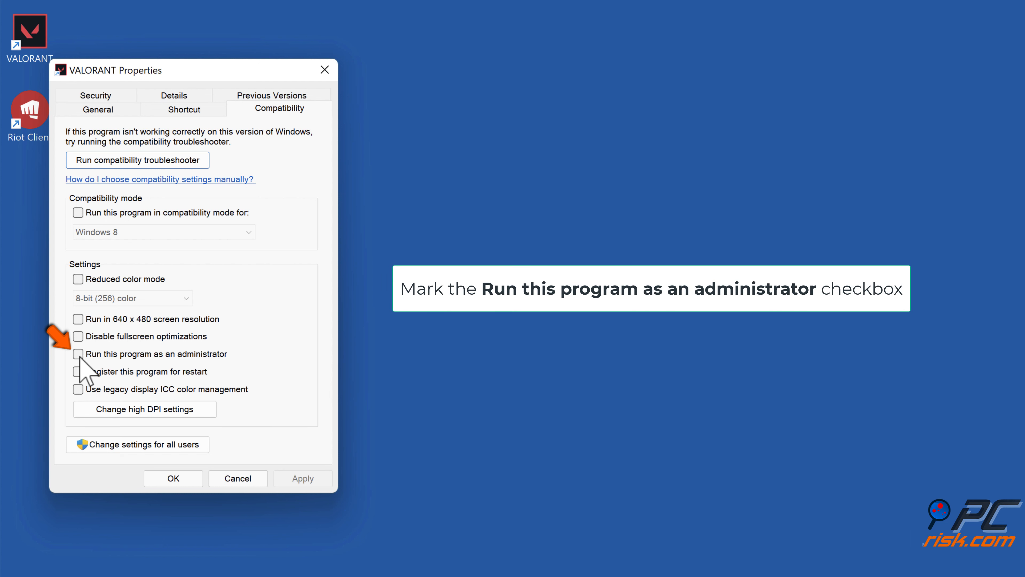
pyautogui.click(78, 353)
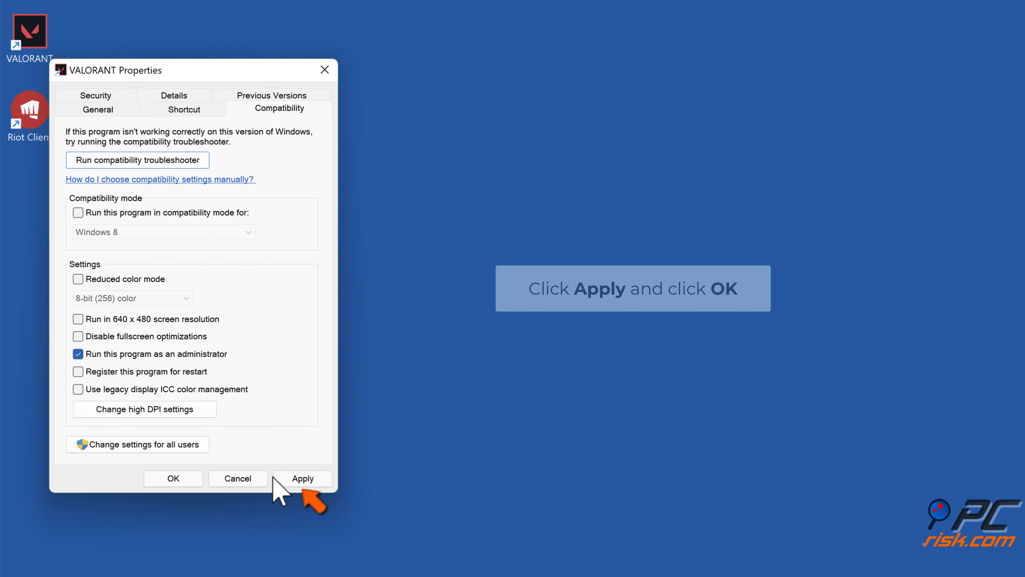
pyautogui.click(302, 478)
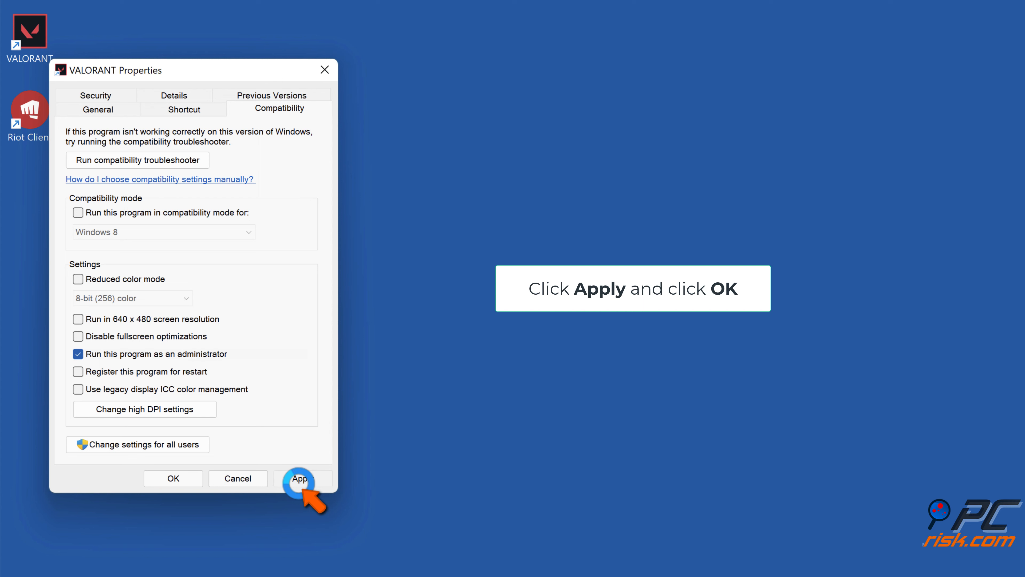
pyautogui.click(172, 477)
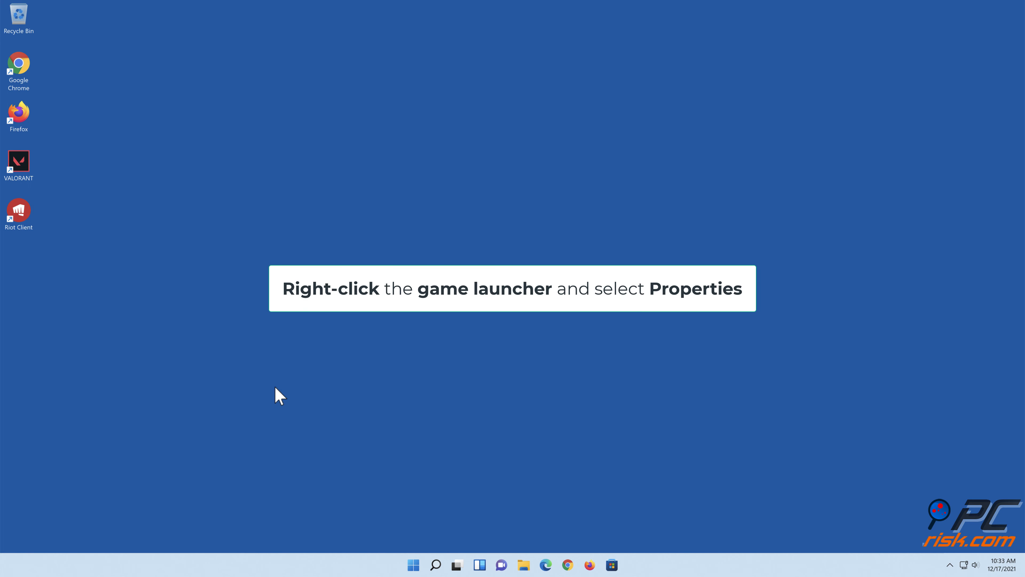
# - Bring up the VALORANT shortcut's properties on its Compatibility settings
pyautogui.rightClick(19, 160)
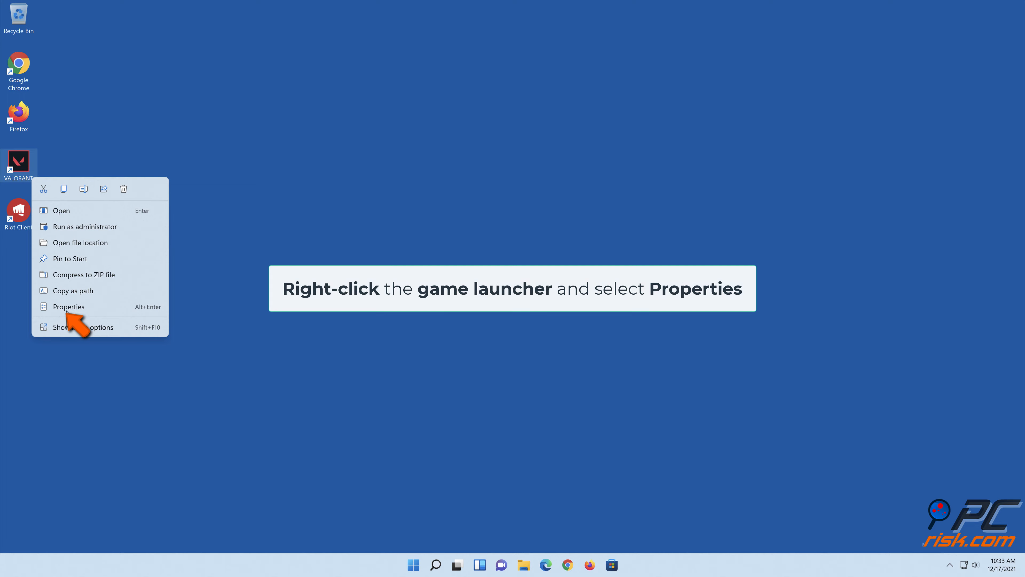
pyautogui.click(67, 306)
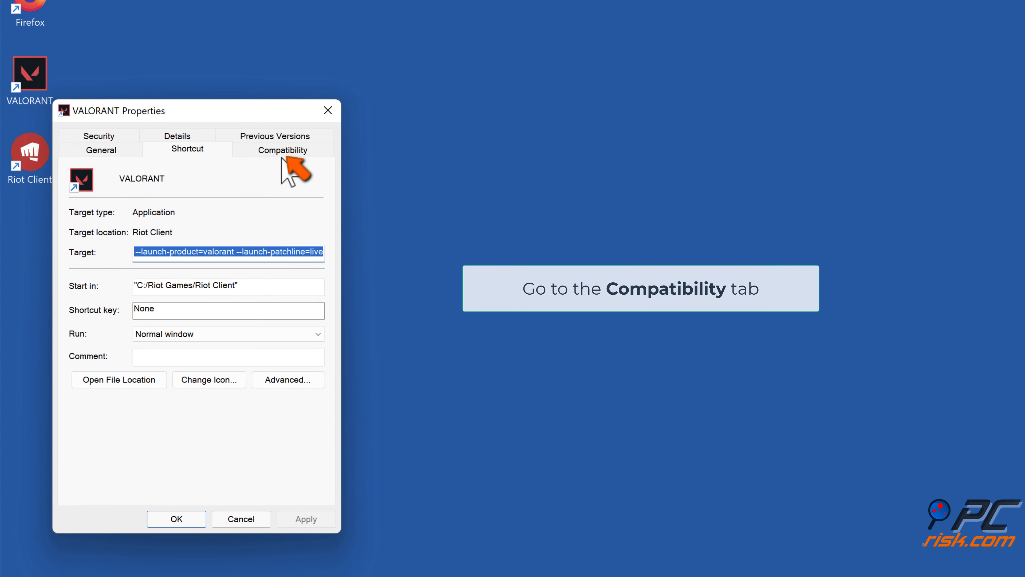
pyautogui.click(282, 149)
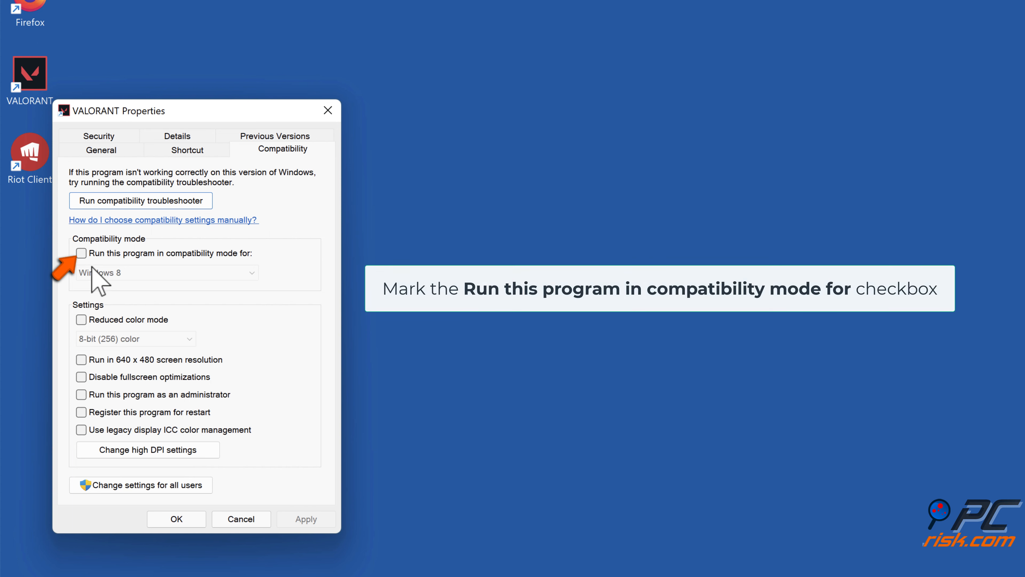
# - Enable compatibility mode for Windows 8, apply it and confirm the properties
pyautogui.click(81, 253)
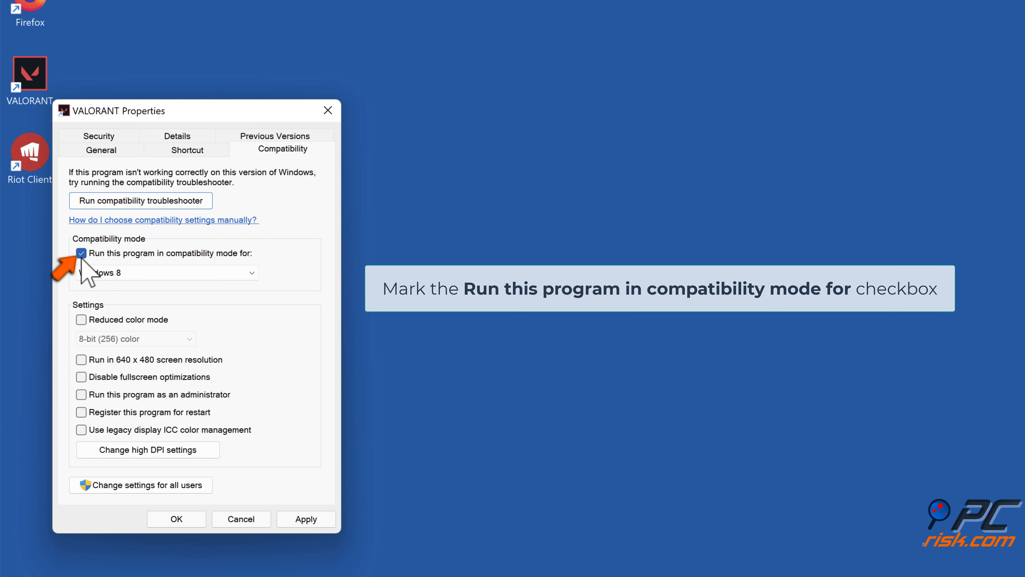
pyautogui.click(167, 273)
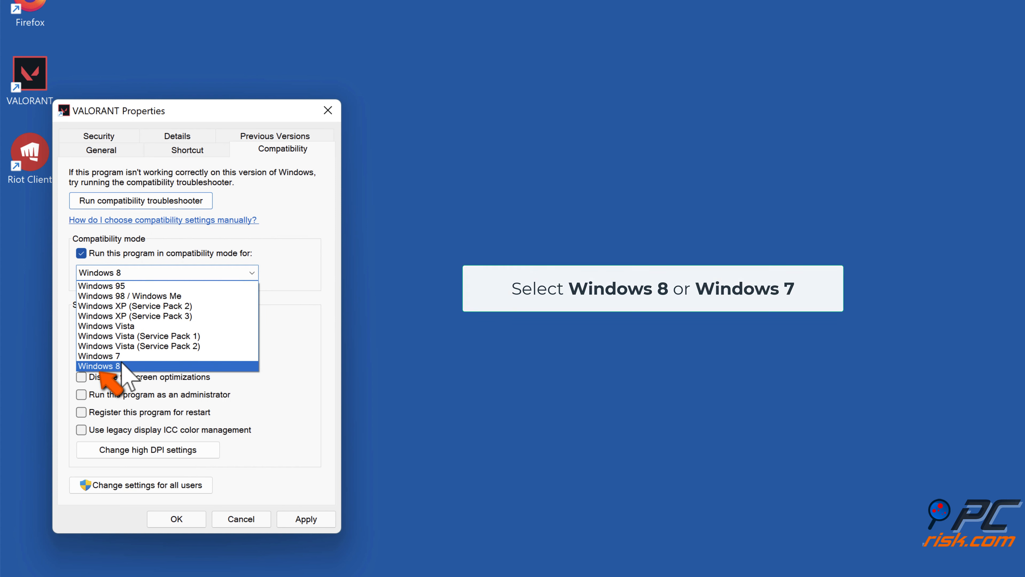
pyautogui.click(99, 365)
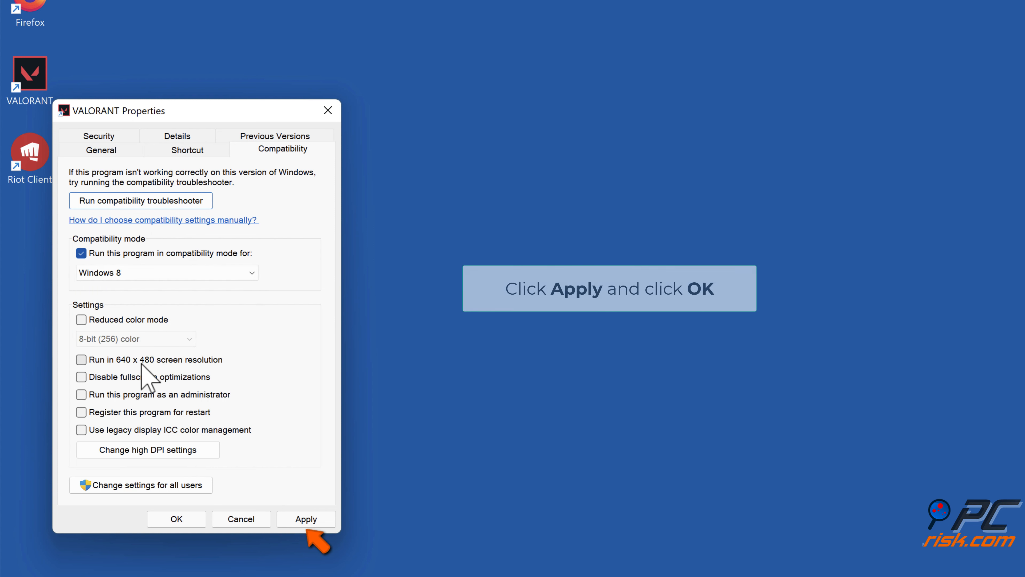
pyautogui.click(306, 518)
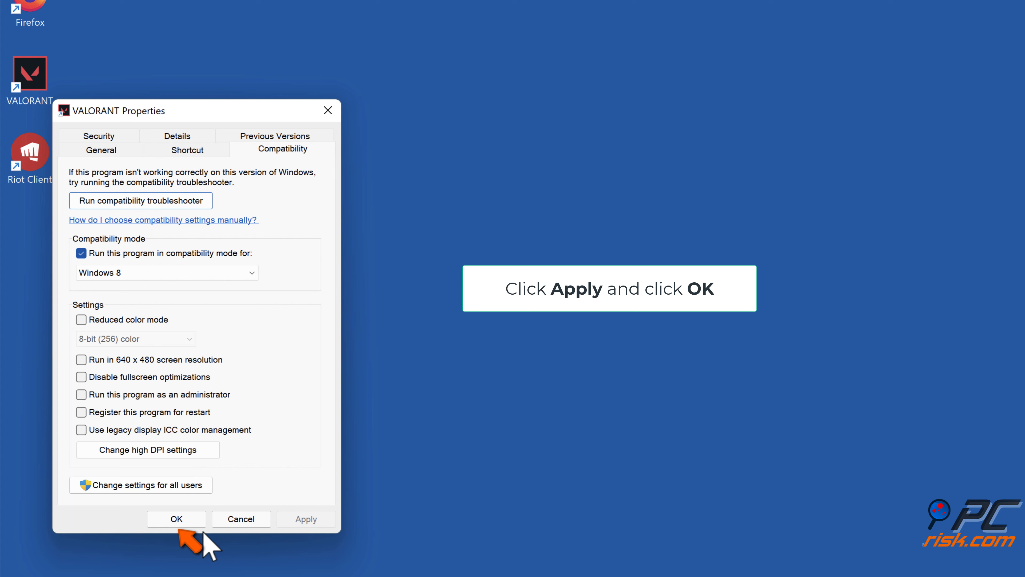
pyautogui.click(176, 518)
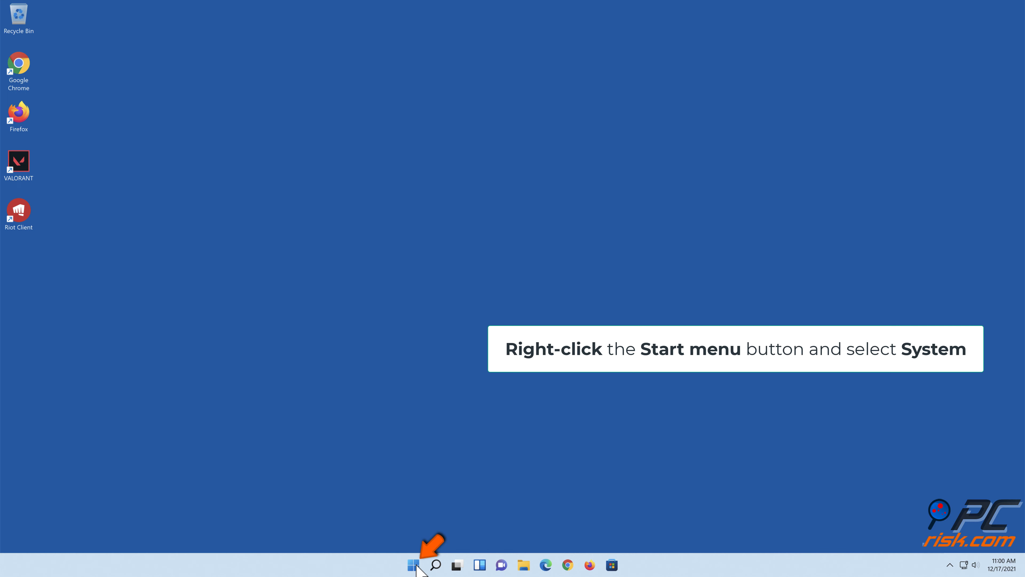
# - Reach Advanced system settings from the Start menu's System About page
pyautogui.rightClick(413, 564)
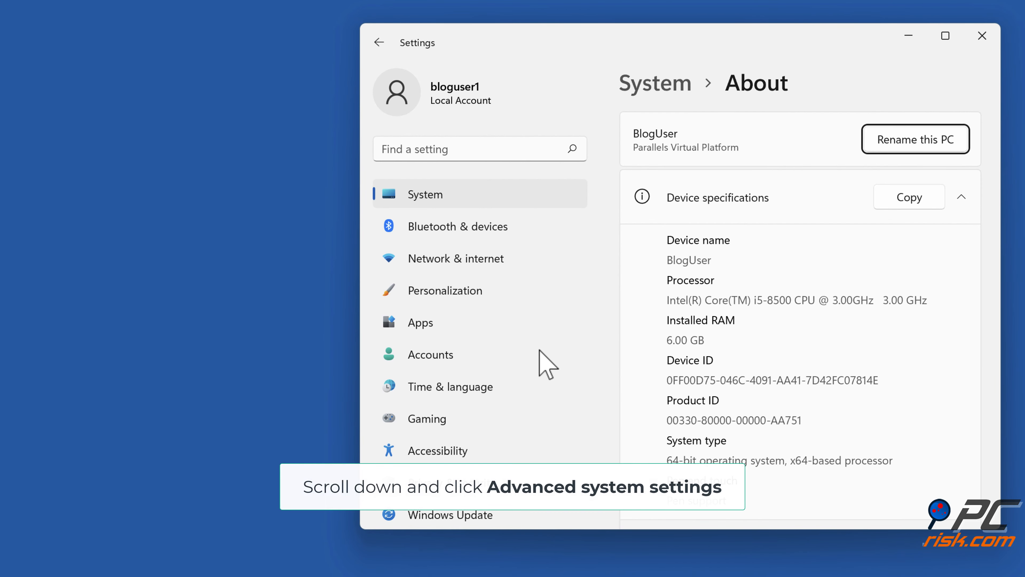
pyautogui.scroll(-3)
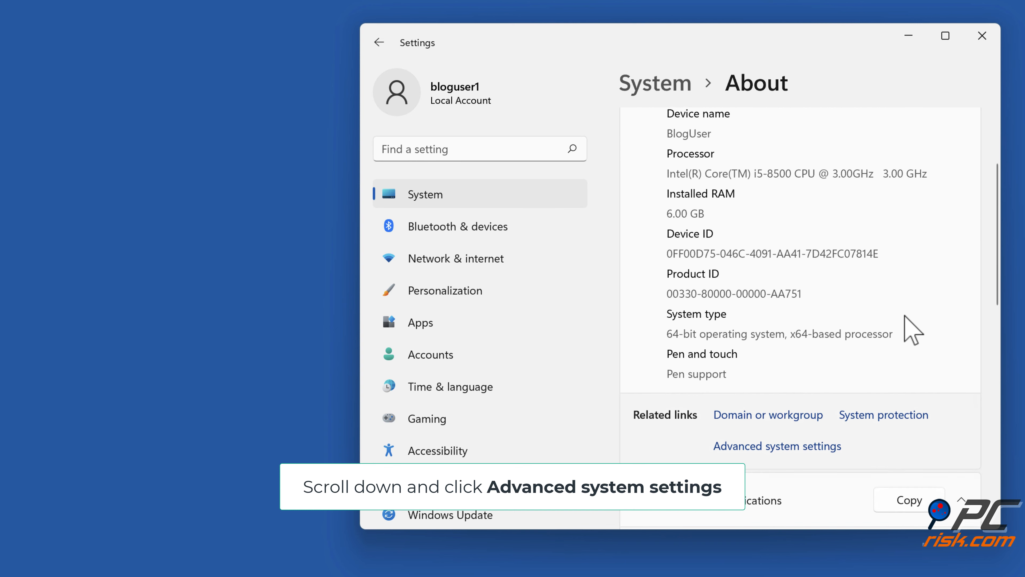
pyautogui.scroll(-3)
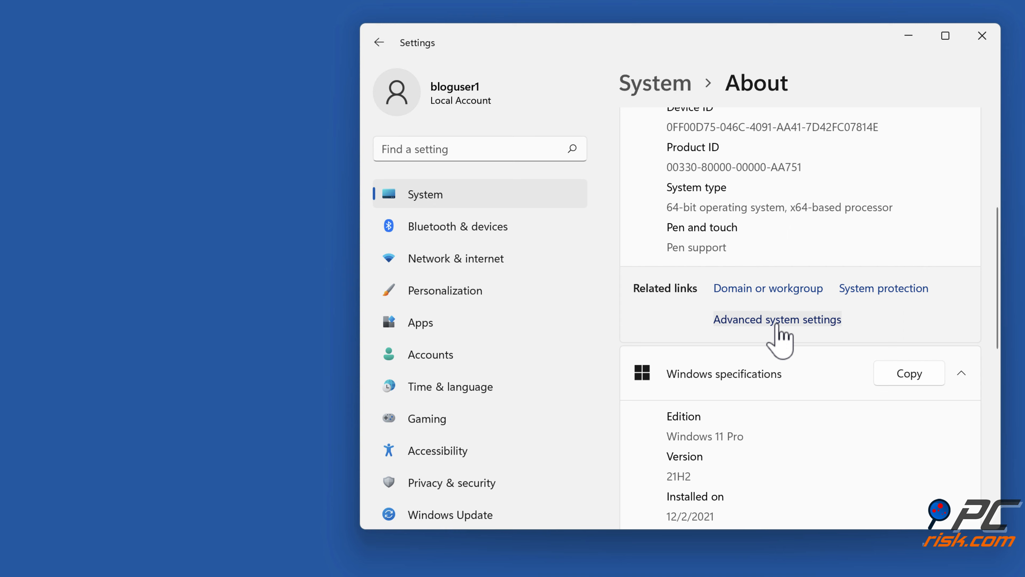
pyautogui.click(777, 320)
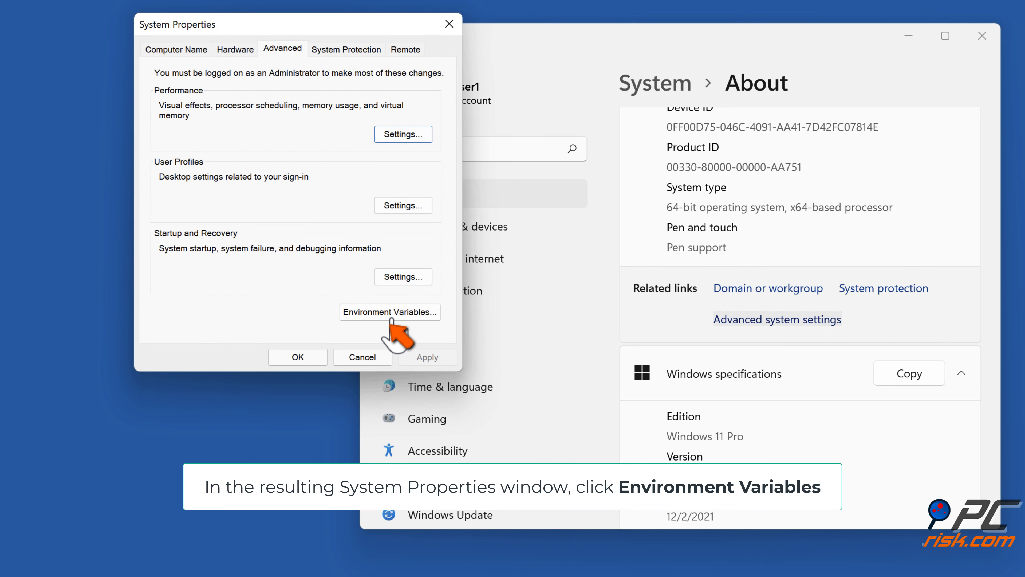
pyautogui.click(390, 311)
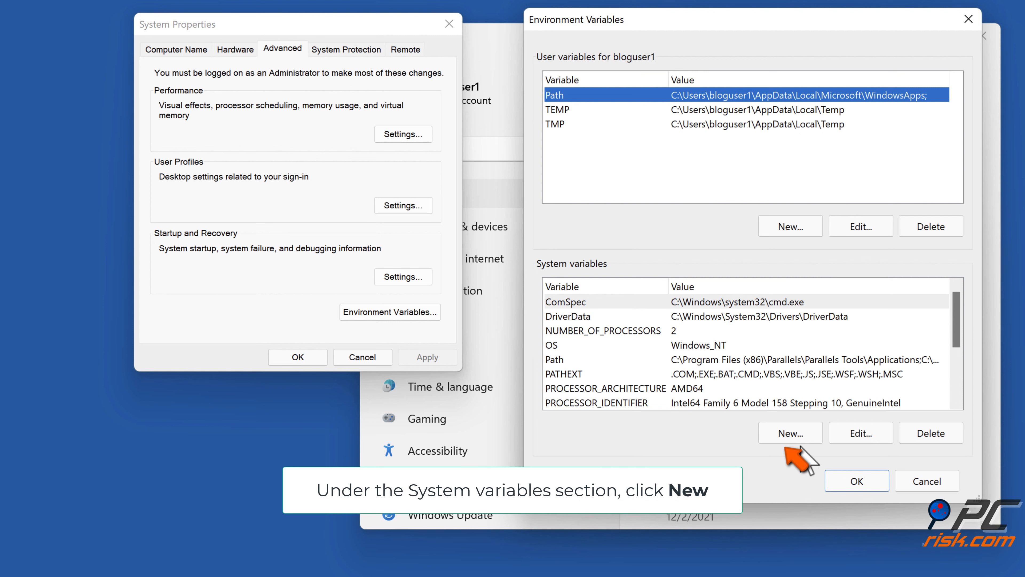
pyautogui.click(789, 432)
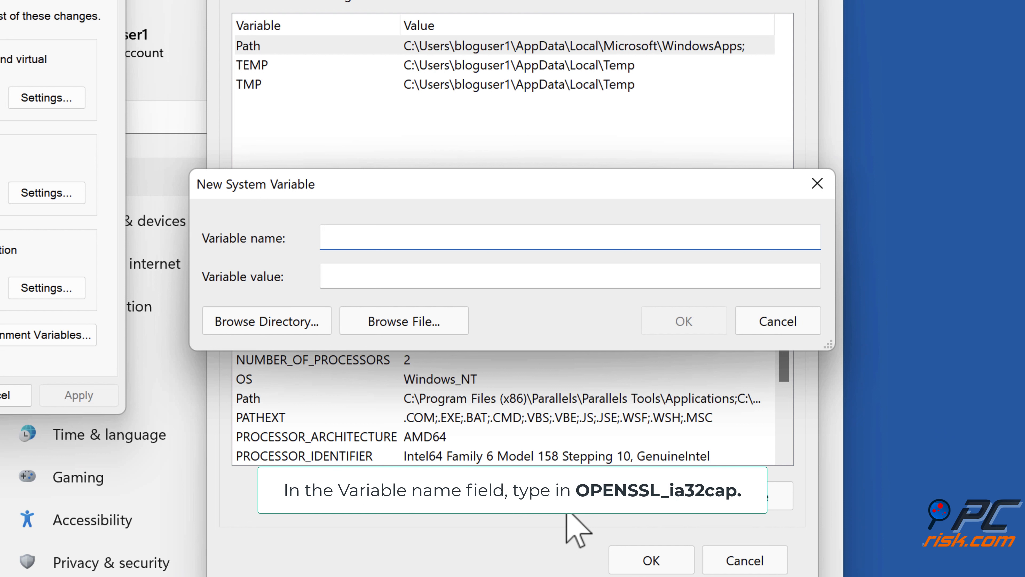
pyautogui.write('OPENSSL_ia32cap.')
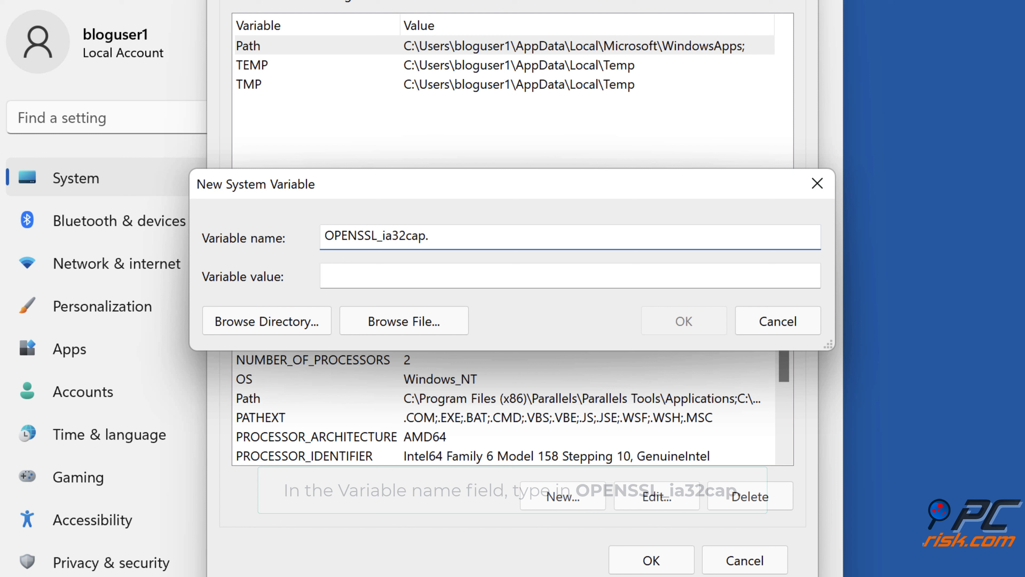
pyautogui.click(568, 275)
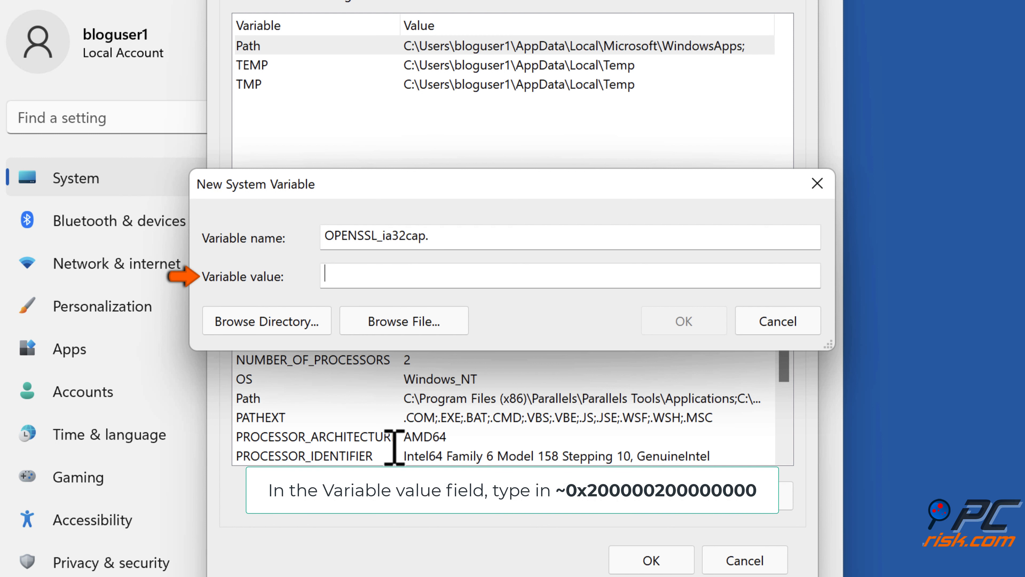
pyautogui.write('~0')
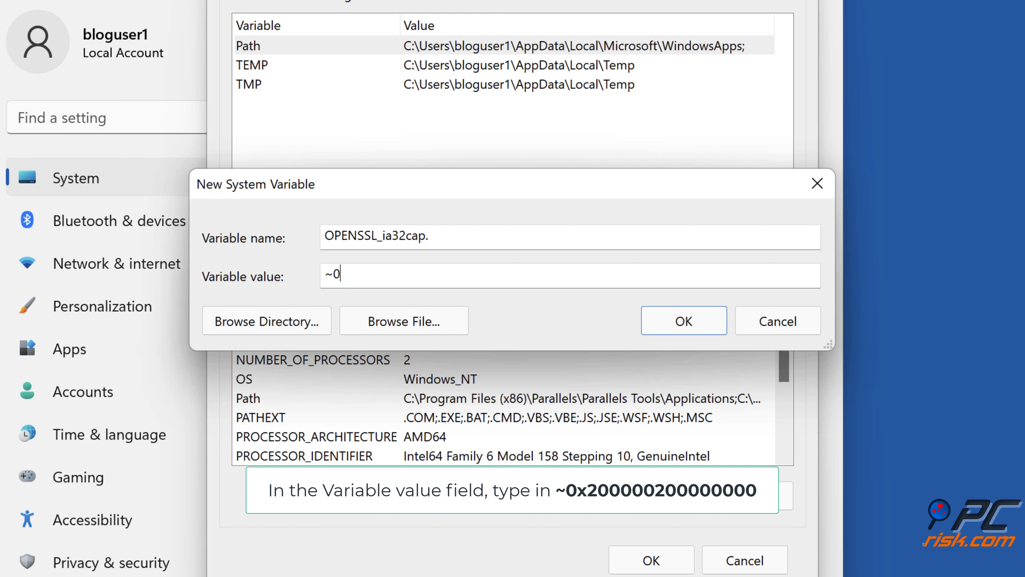
pyautogui.write('x200000200000000')
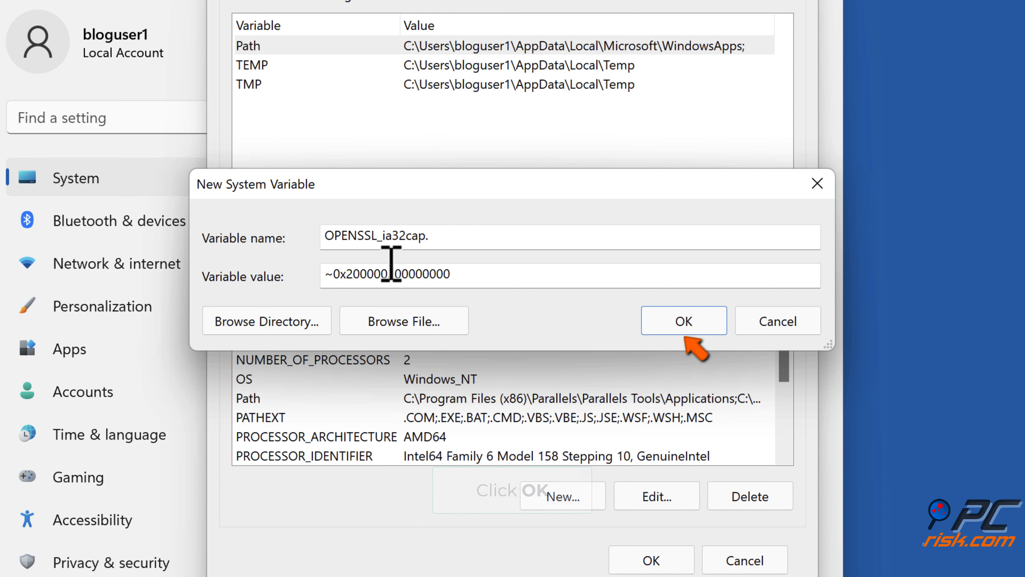
pyautogui.click(683, 320)
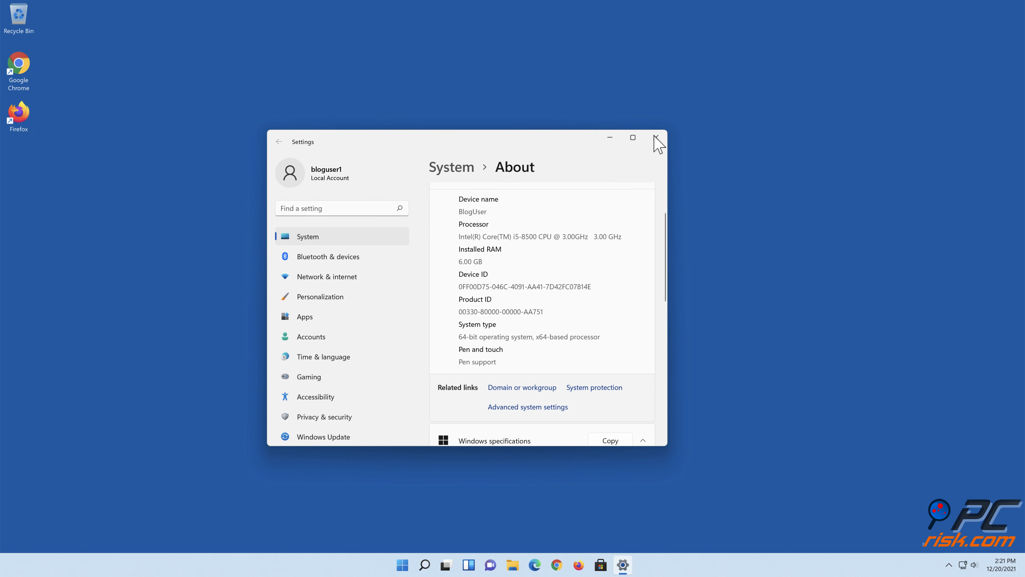
pyautogui.click(656, 137)
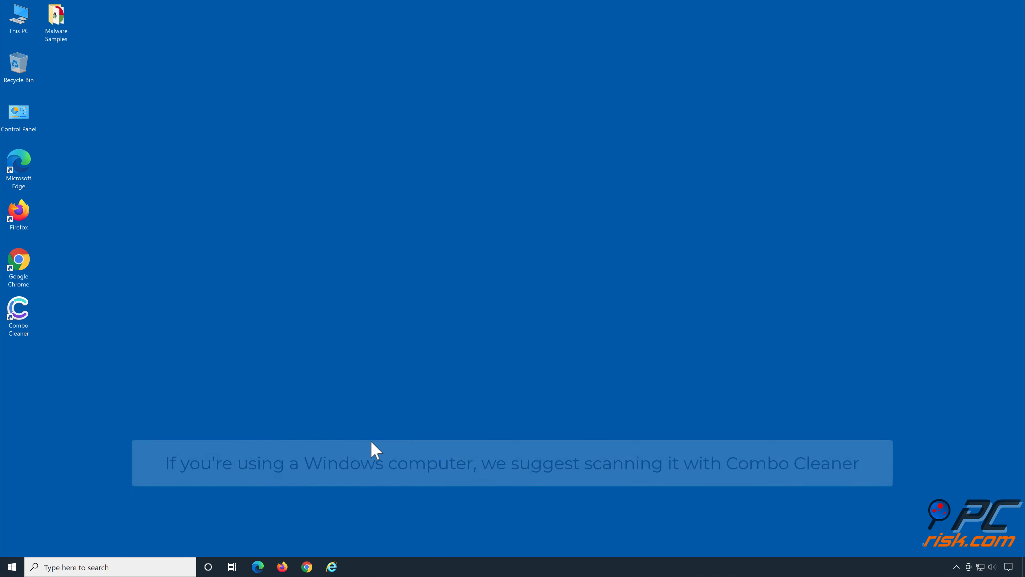
# - Launch Combo Cleaner, run a quick scan and move all 21 detected threats to quarantine
pyautogui.doubleClick(18, 311)
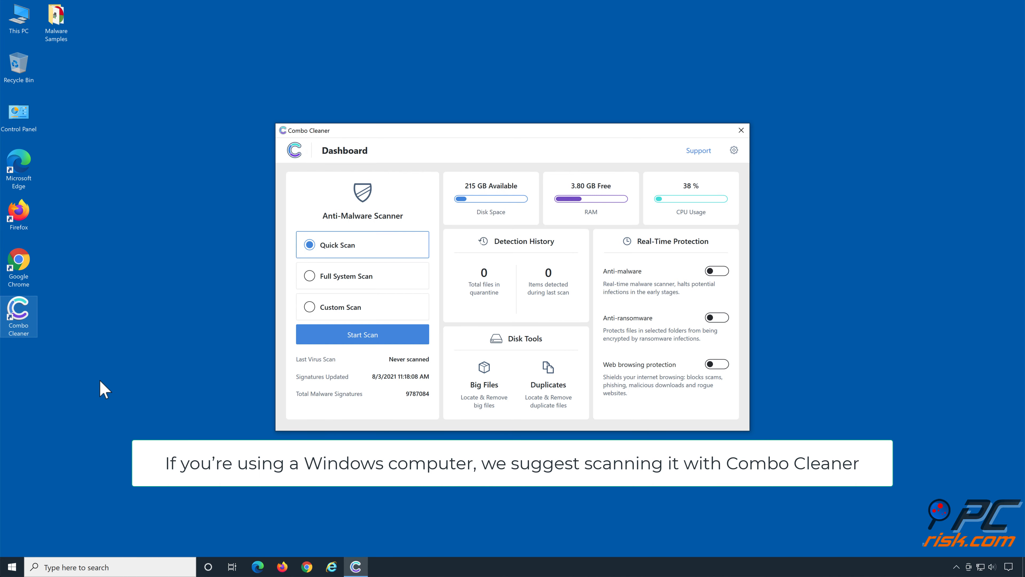
pyautogui.moveTo(518, 496)
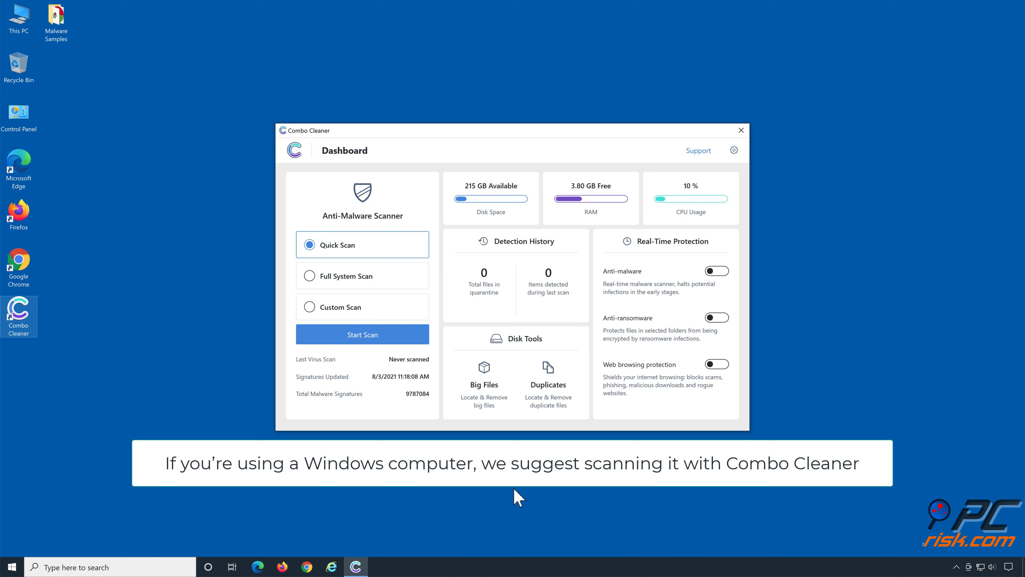
pyautogui.click(362, 334)
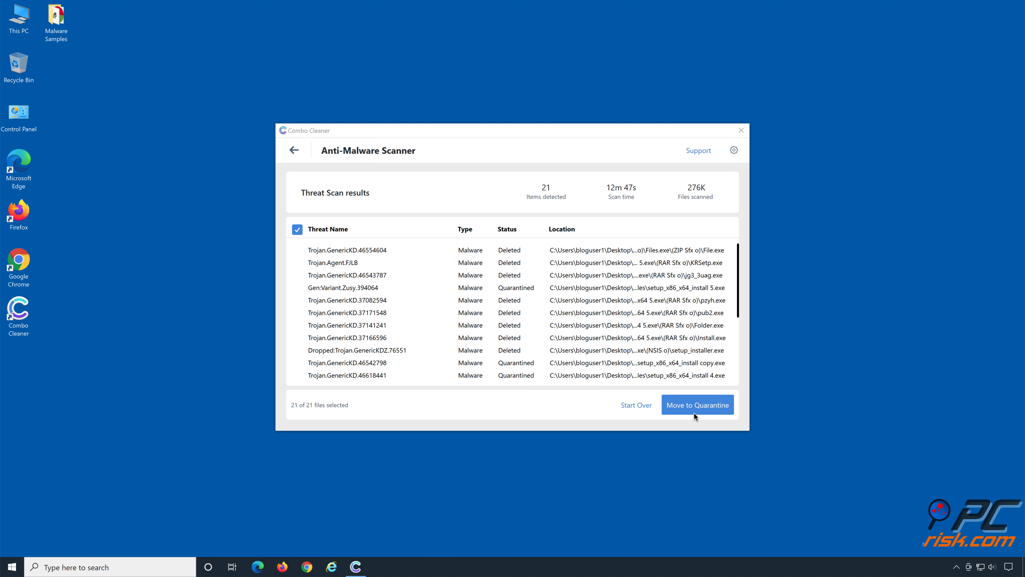
pyautogui.click(697, 404)
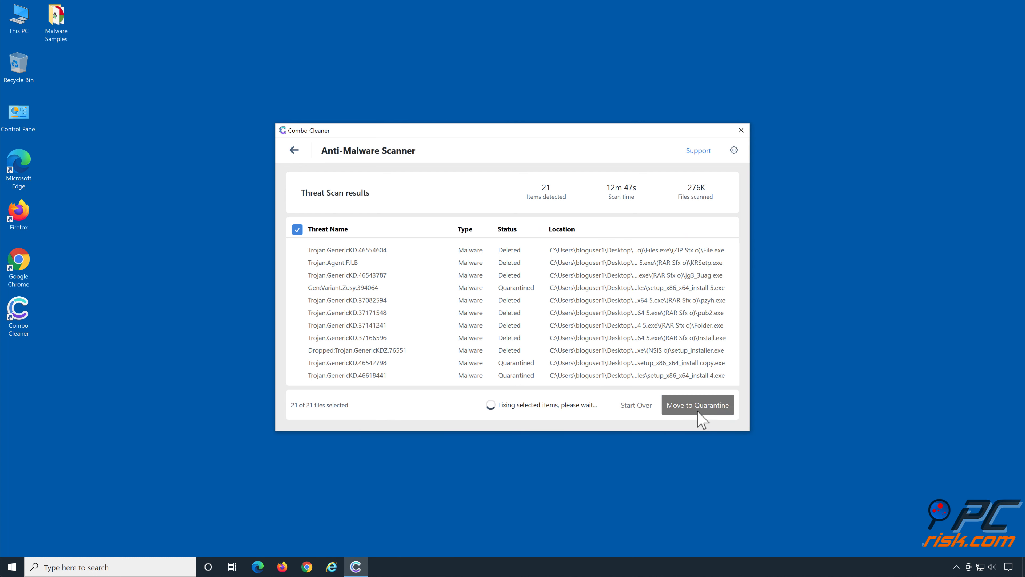
pyautogui.click(696, 404)
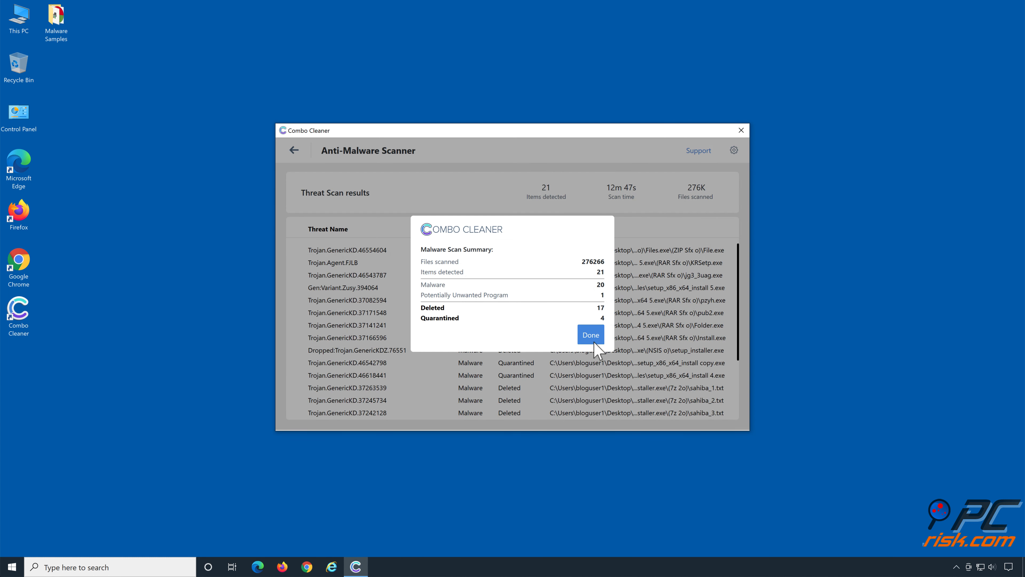
pyautogui.click(589, 334)
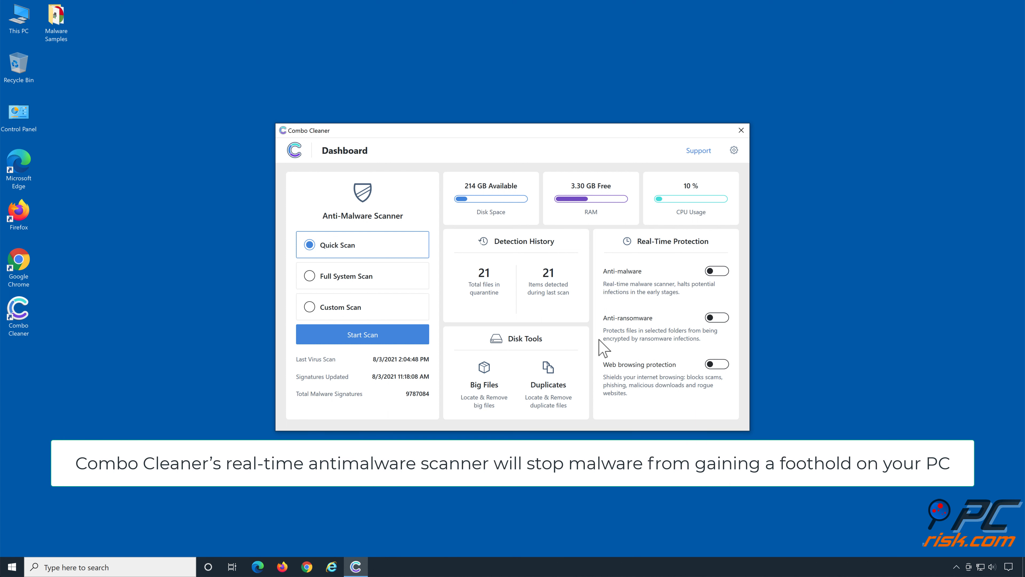
pyautogui.moveTo(719, 281)
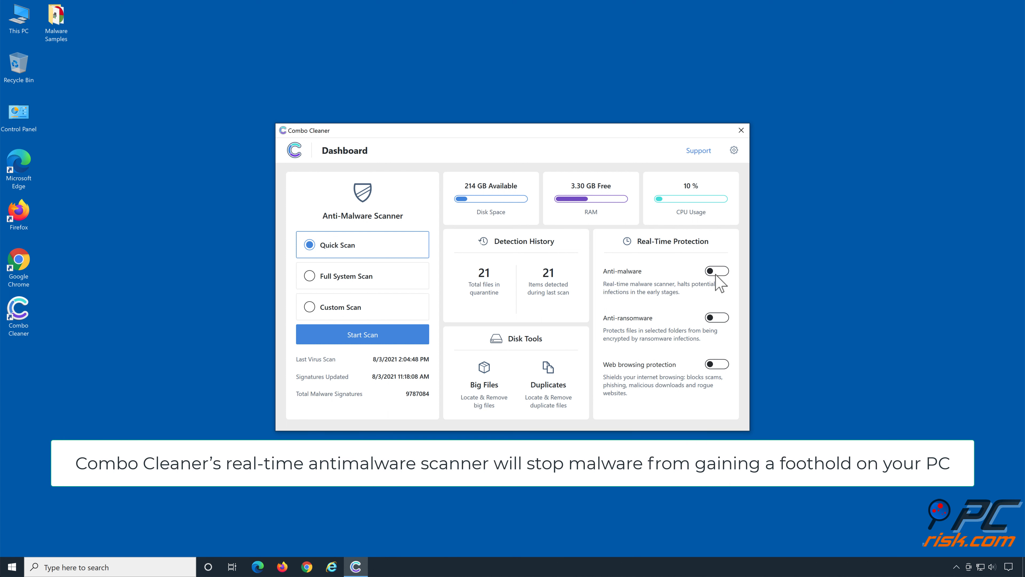
# - Enable anti-malware and anti-ransomware protection with Documents as a protected folder
pyautogui.click(716, 271)
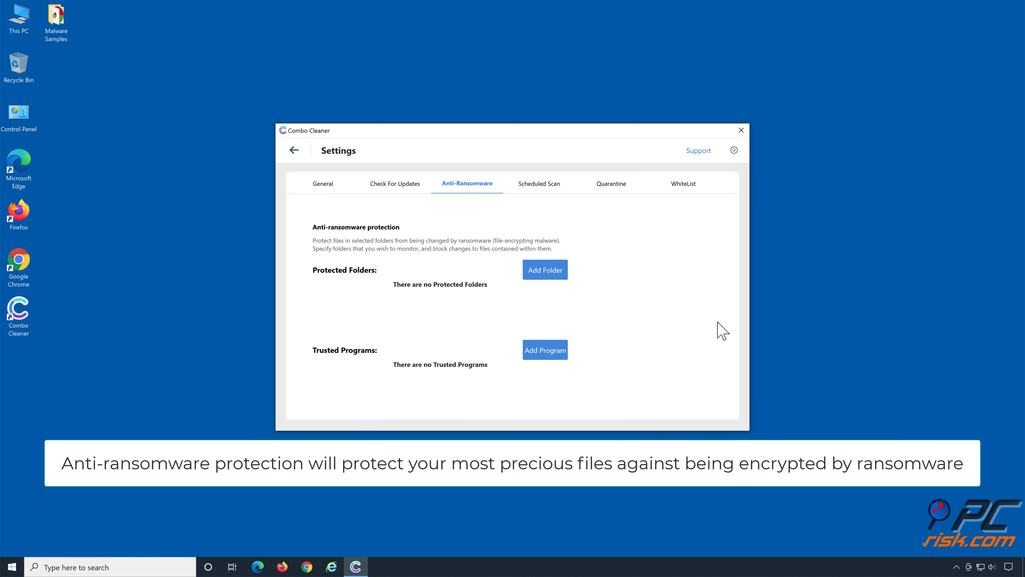
pyautogui.click(545, 268)
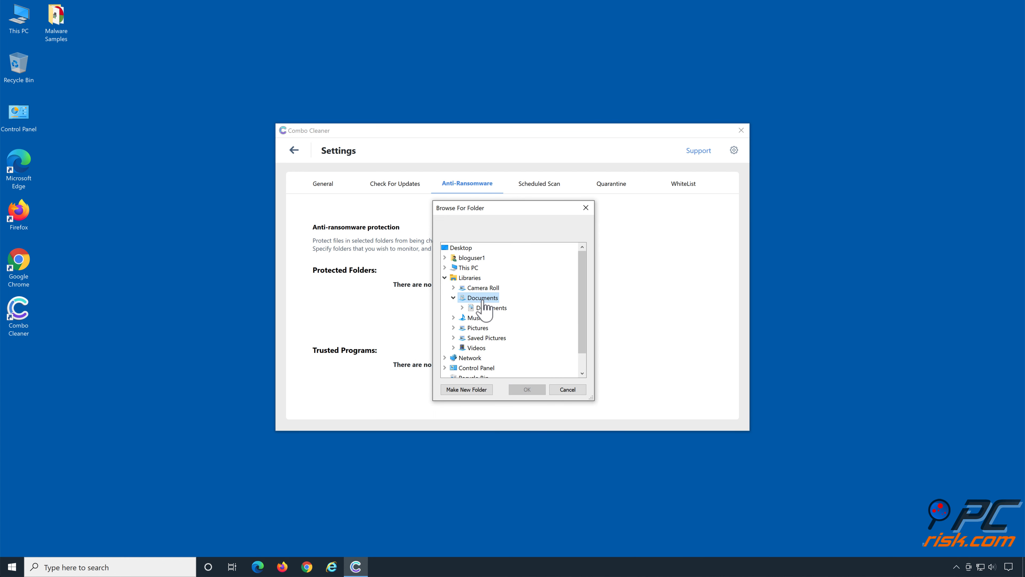
pyautogui.click(489, 307)
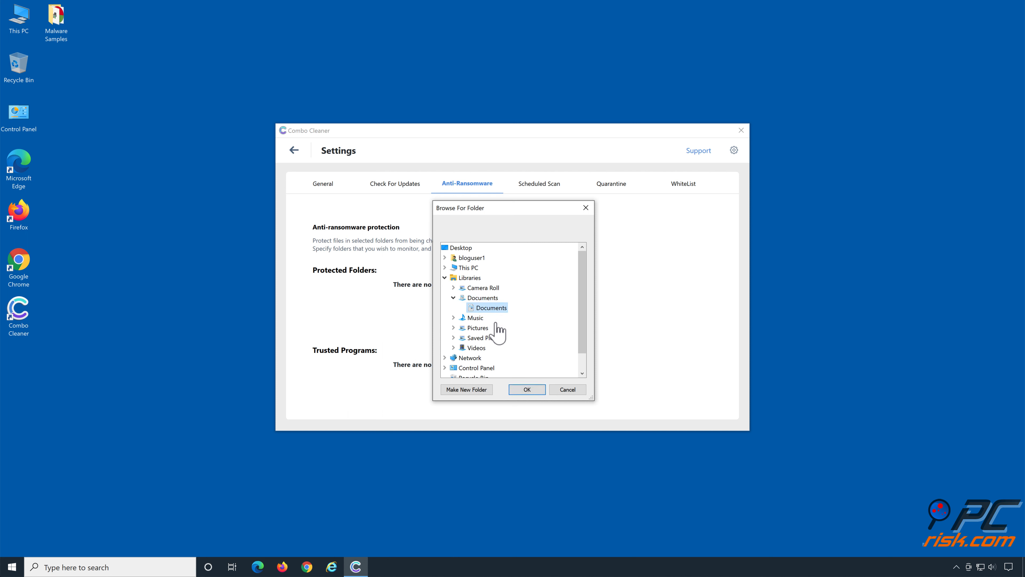
pyautogui.click(526, 390)
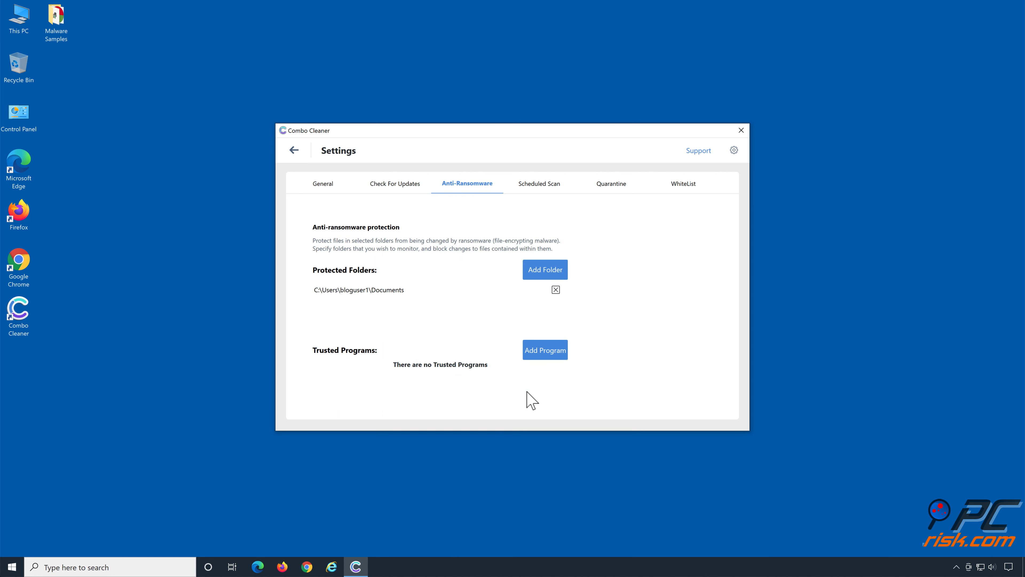
# - Back on the dashboard, enable web browsing protection
pyautogui.click(294, 150)
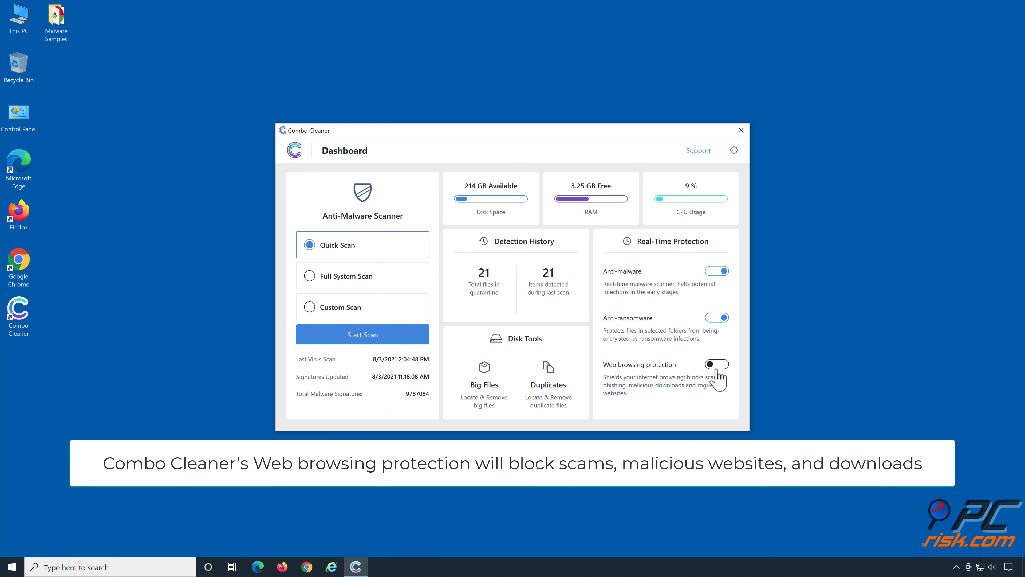
pyautogui.click(716, 364)
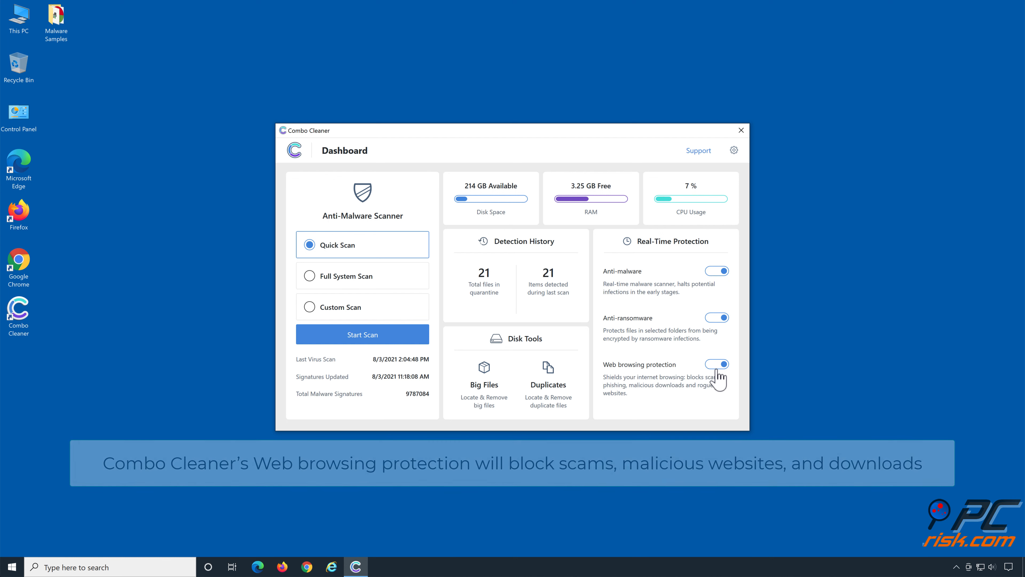
pyautogui.moveTo(535, 495)
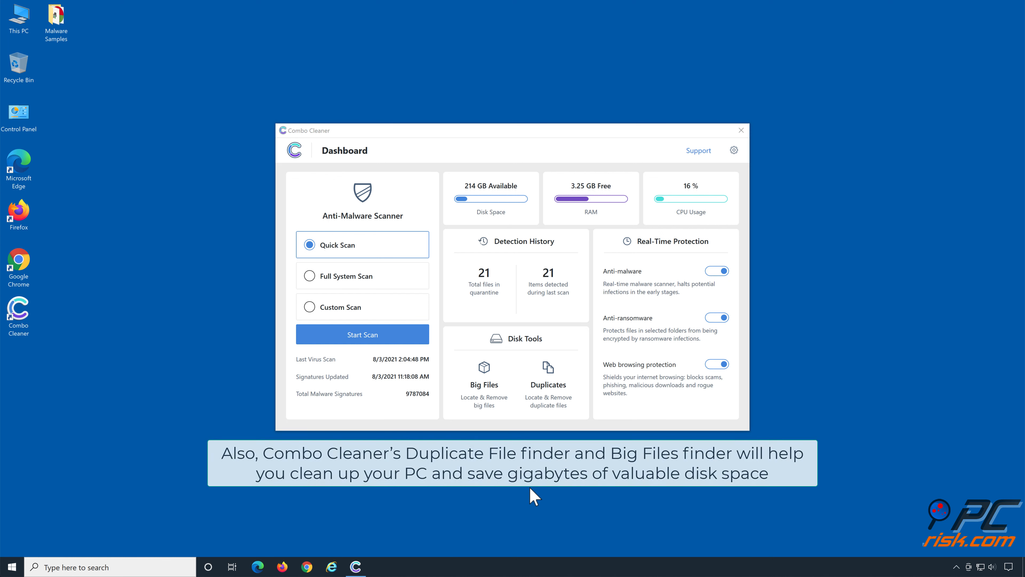